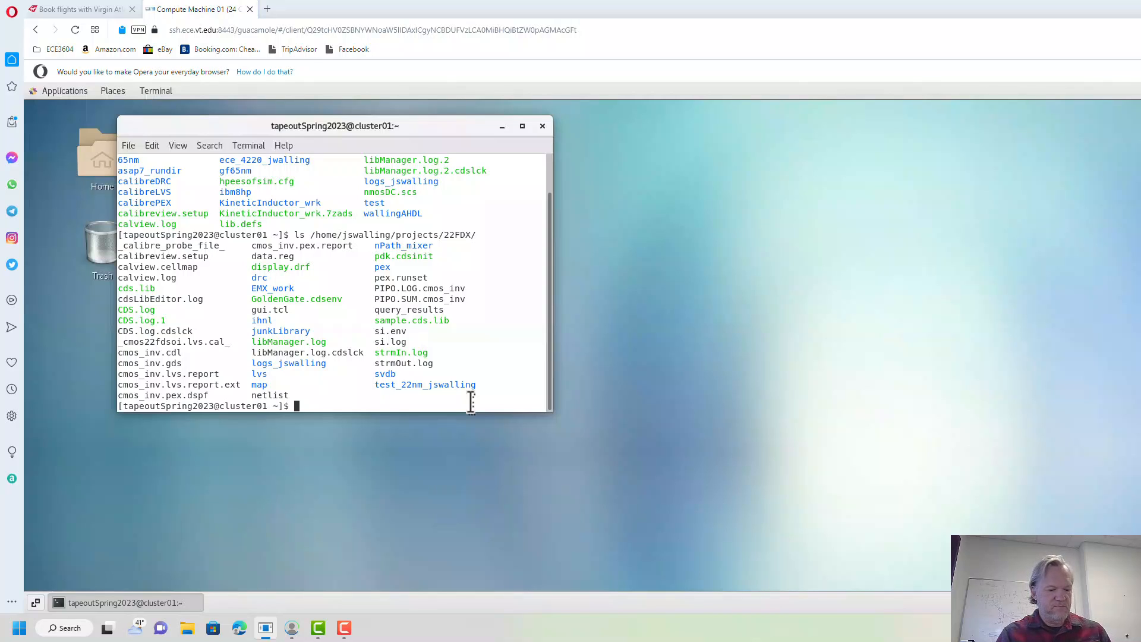
Create the projects/22FDX directory in the home folder using mkdir -p
{"action": "type", "text": "mkdir"}
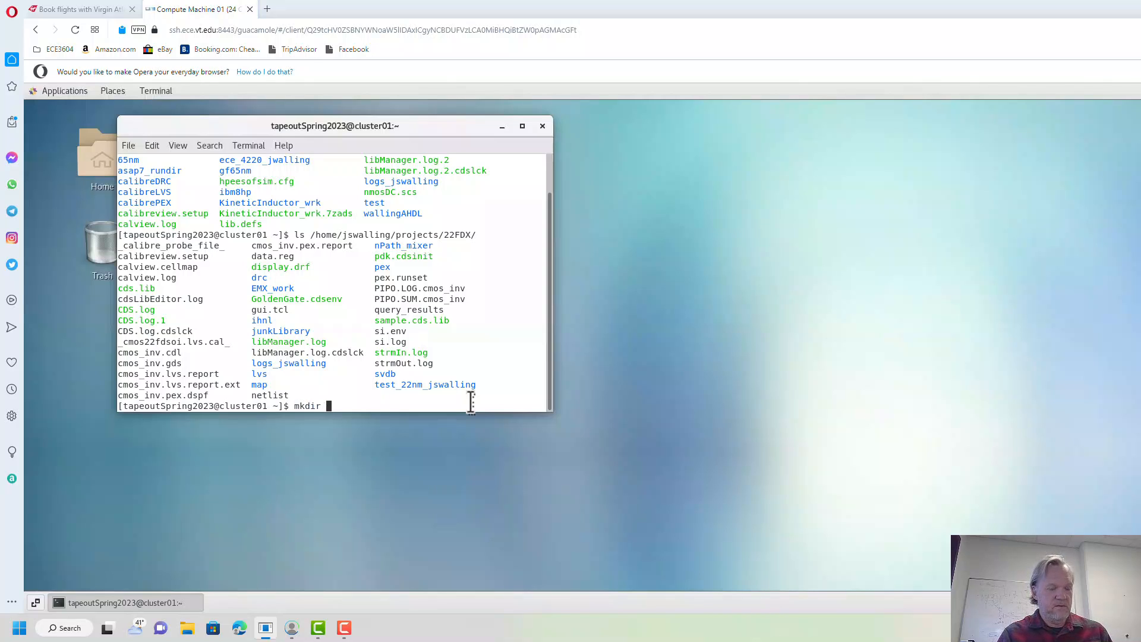
{"action": "type", "text": "-p"}
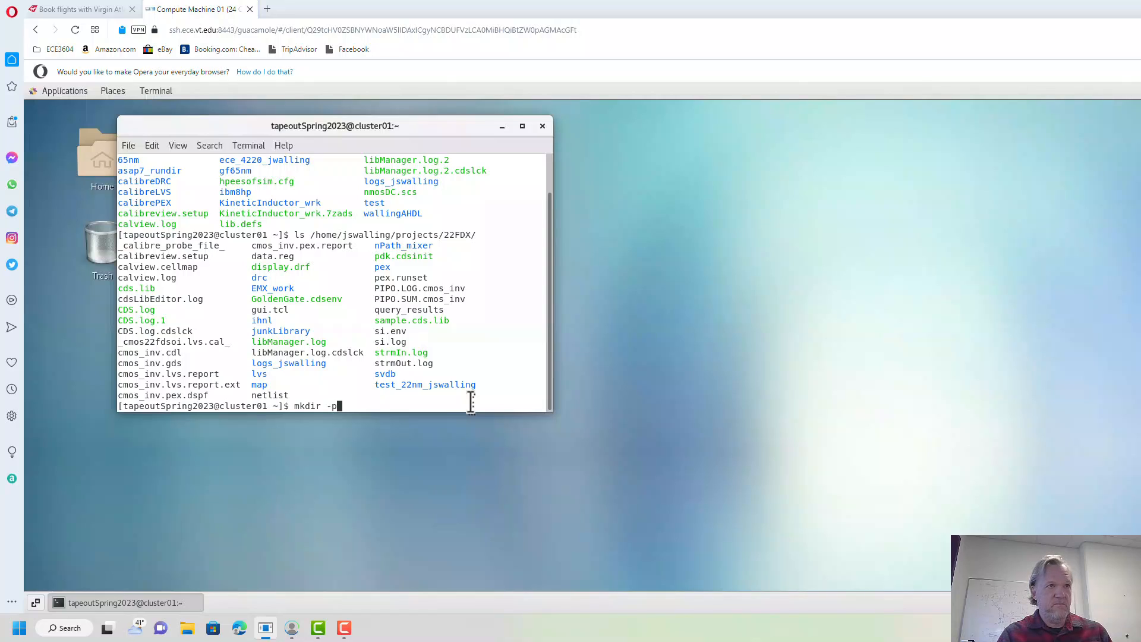
{"action": "type", "text": "projects/22"}
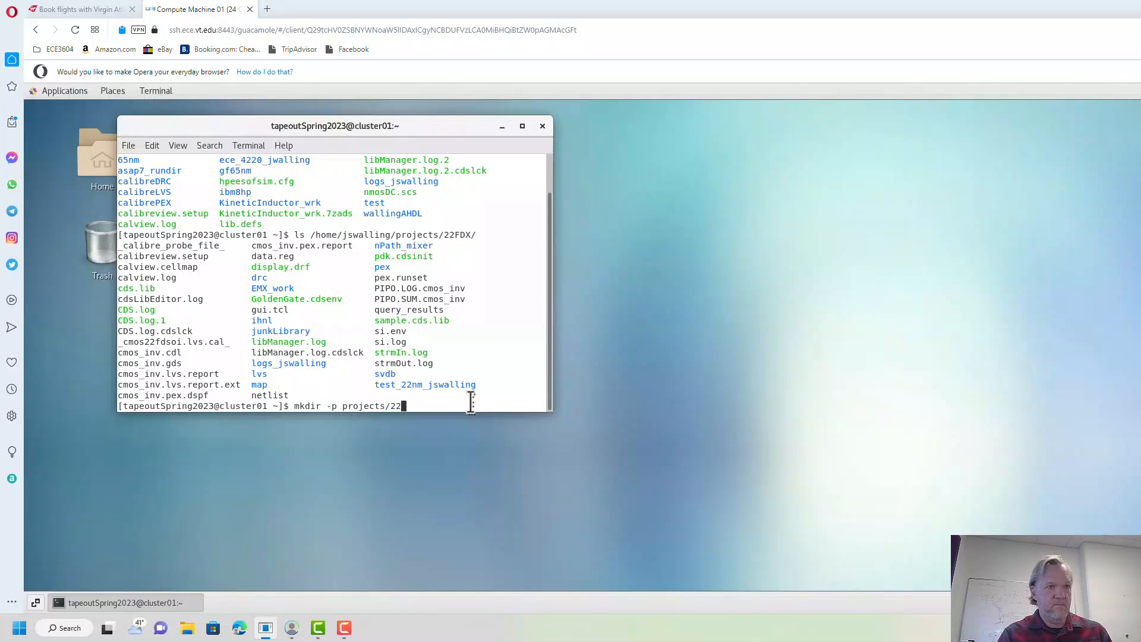
{"action": "type", "text": "FDX"}
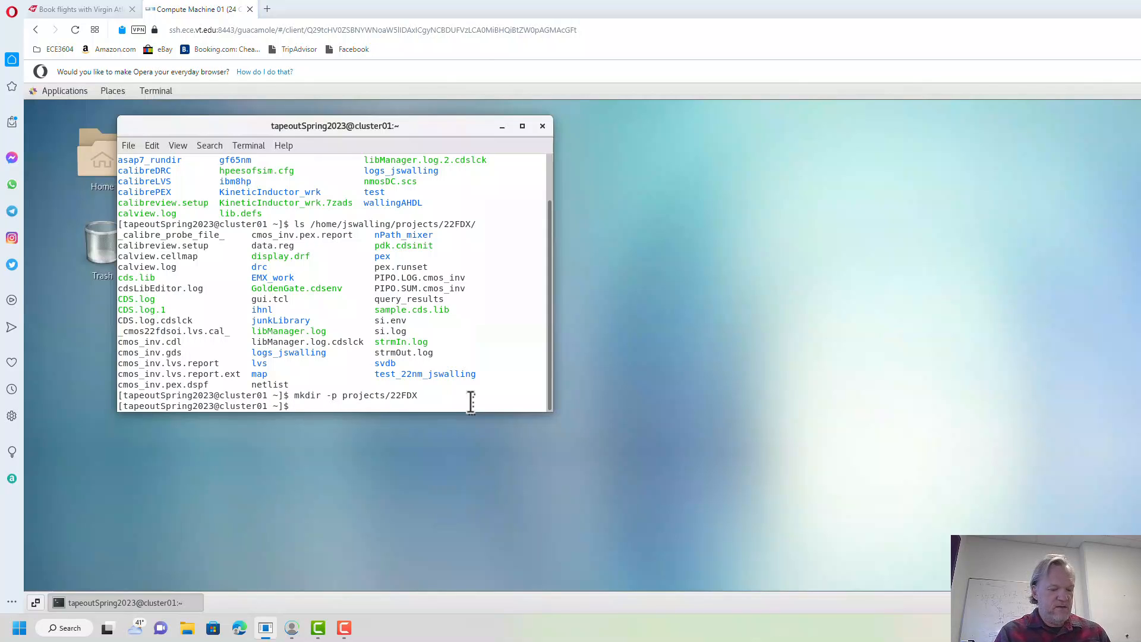
{"action": "type", "text": "cp"}
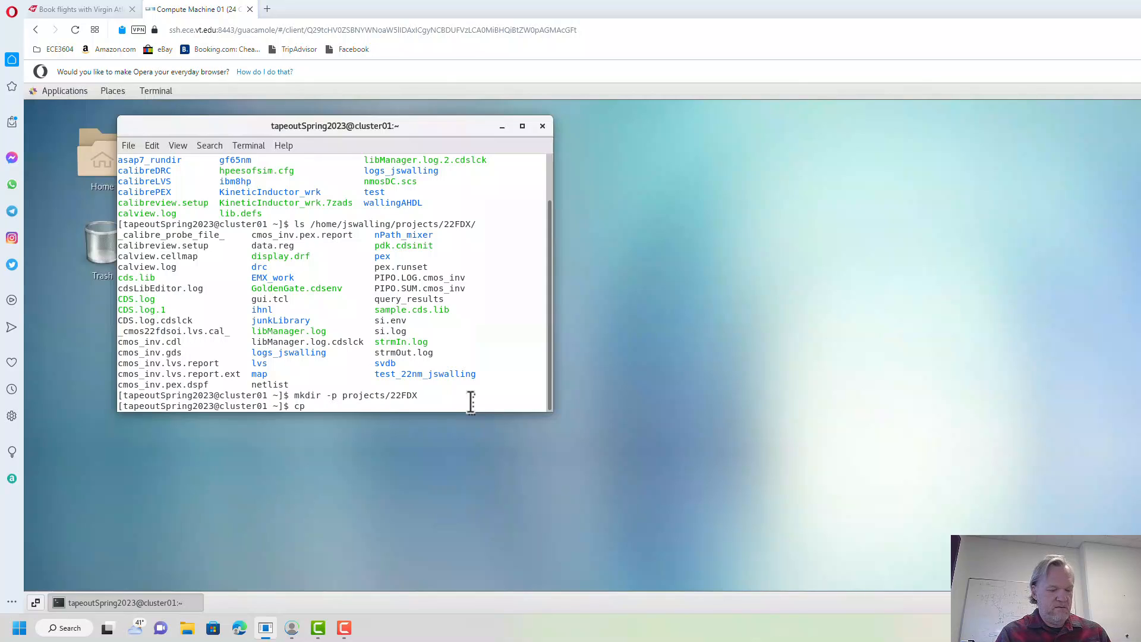
{"action": "type", "text": "/"}
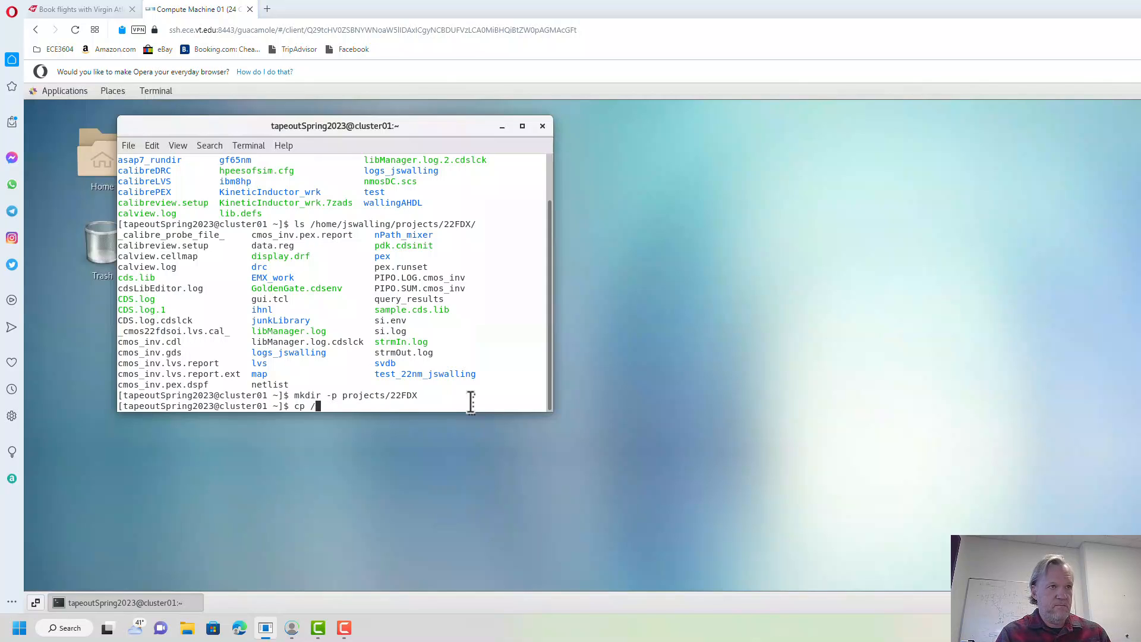
{"action": "type", "text": "/home/j"}
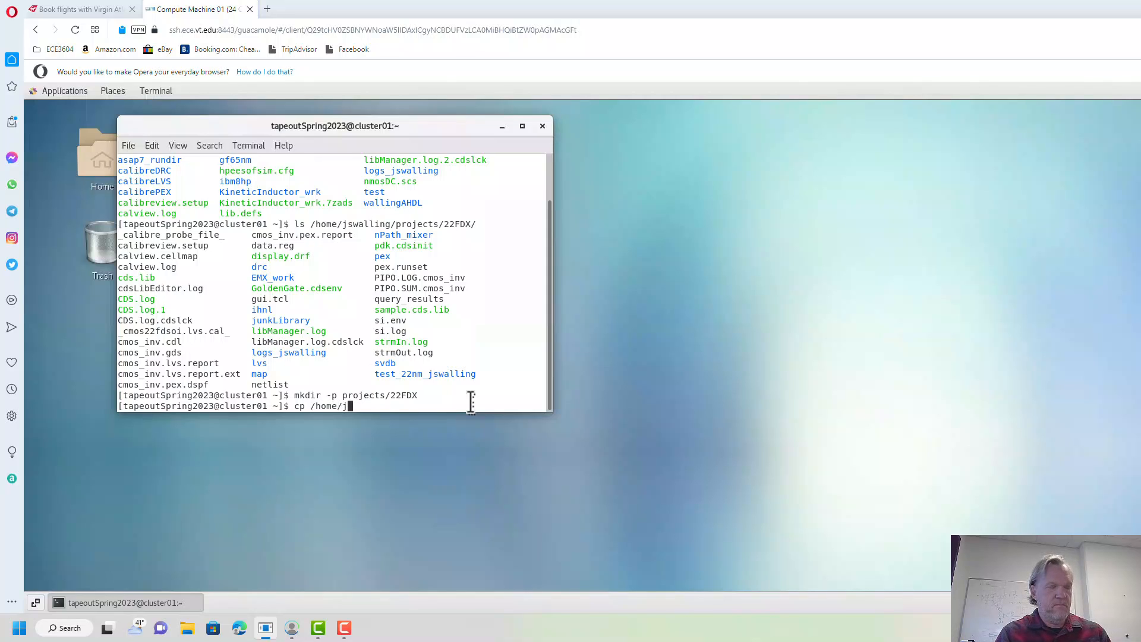
{"action": "type", "text": "swalling/projects/.c"}
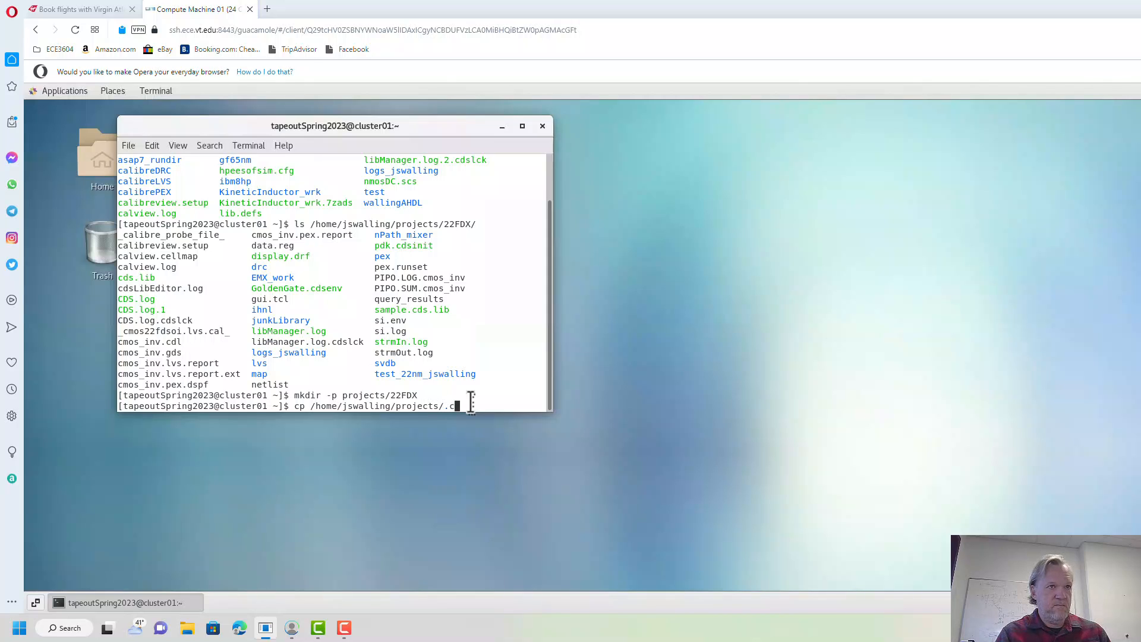
{"action": "type", "text": "ds"}
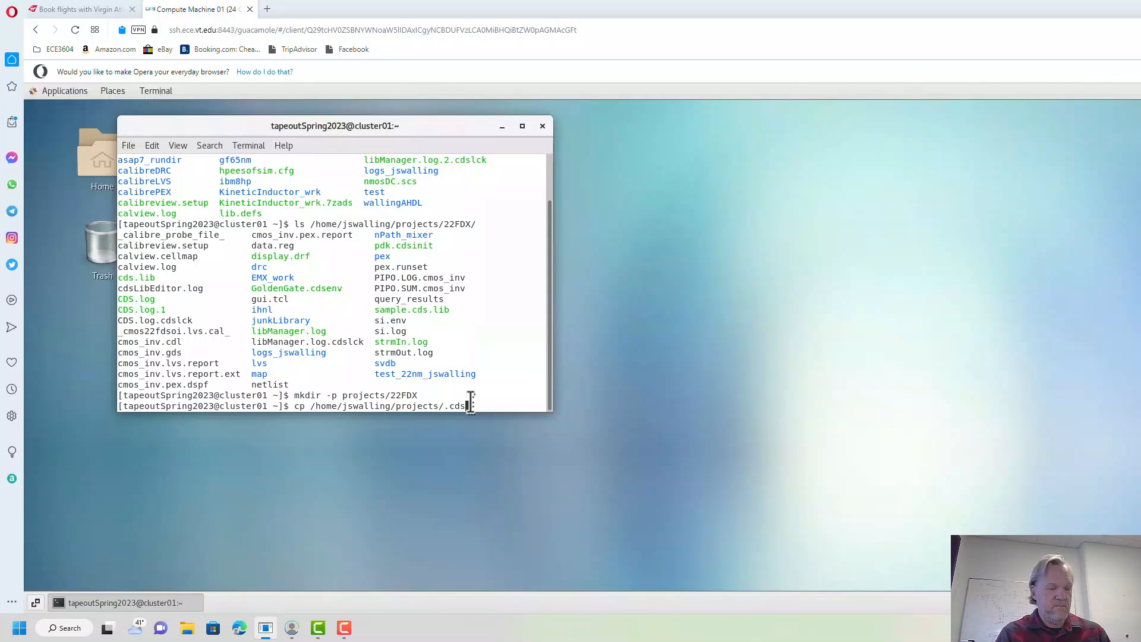
{"action": "type", "text": "init"}
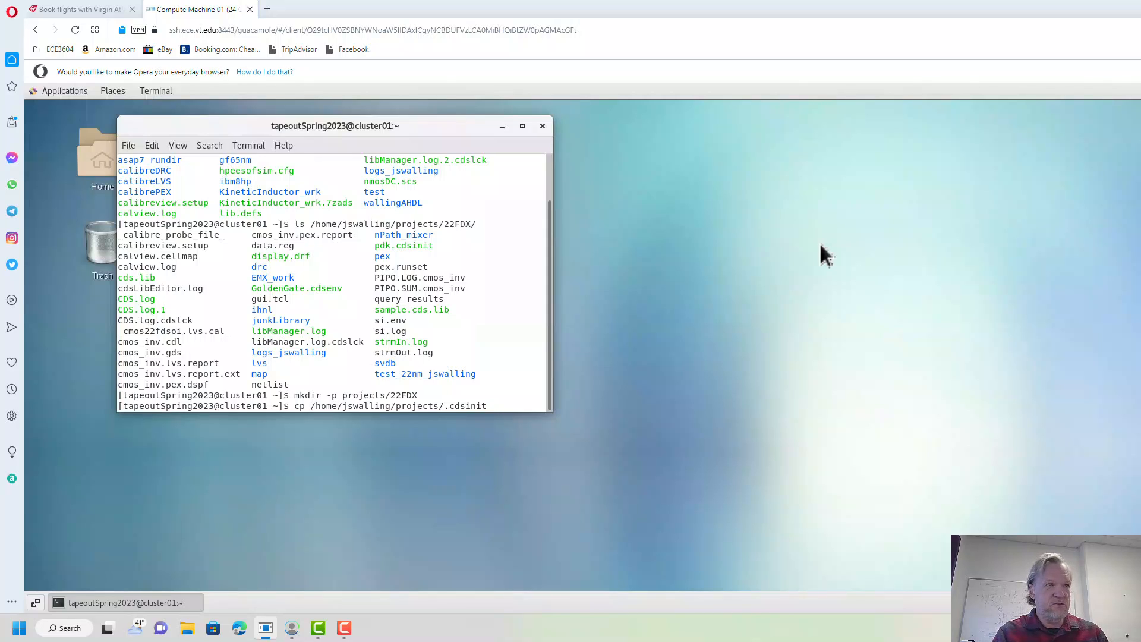
{"action": "type", "text": "projects/22FDX/."}
{"action": "type", "text": "cp /home/jswalling/projects/"}
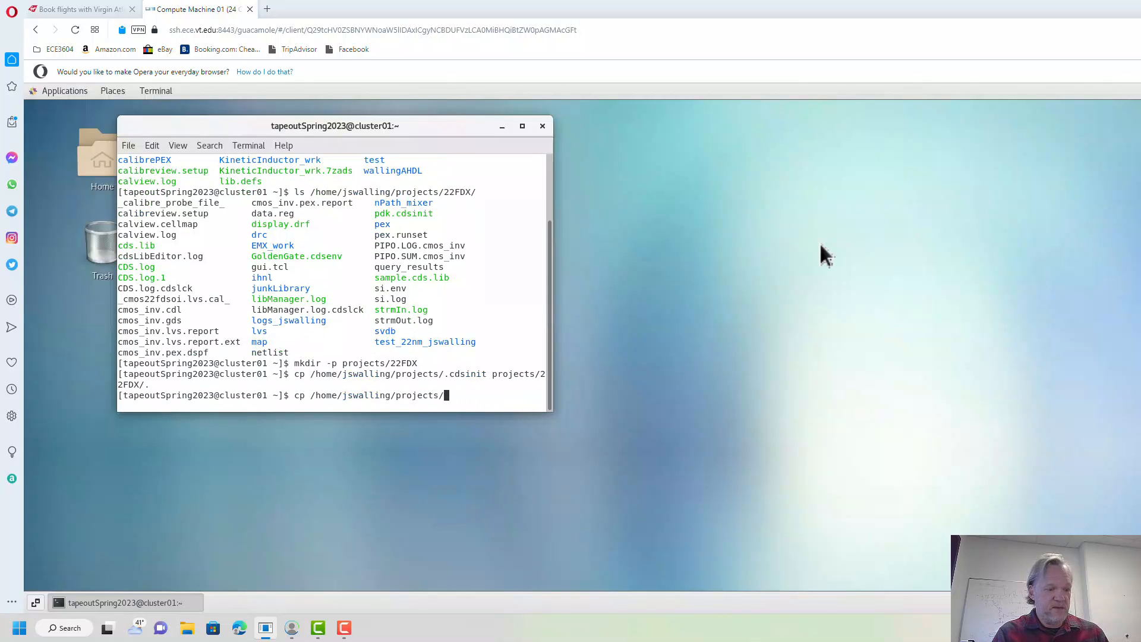
Type the copy command for the shared 22FDX display.drf into projects/22FDX
{"action": "type", "text": "dis"}
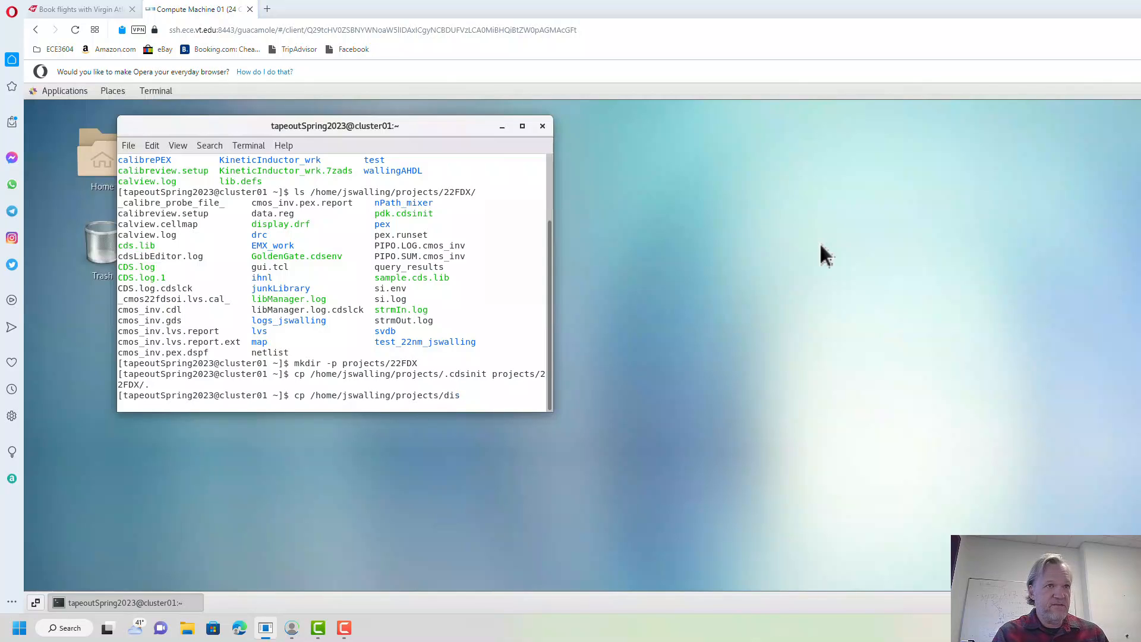
{"action": "type", "text": "22FDX/"}
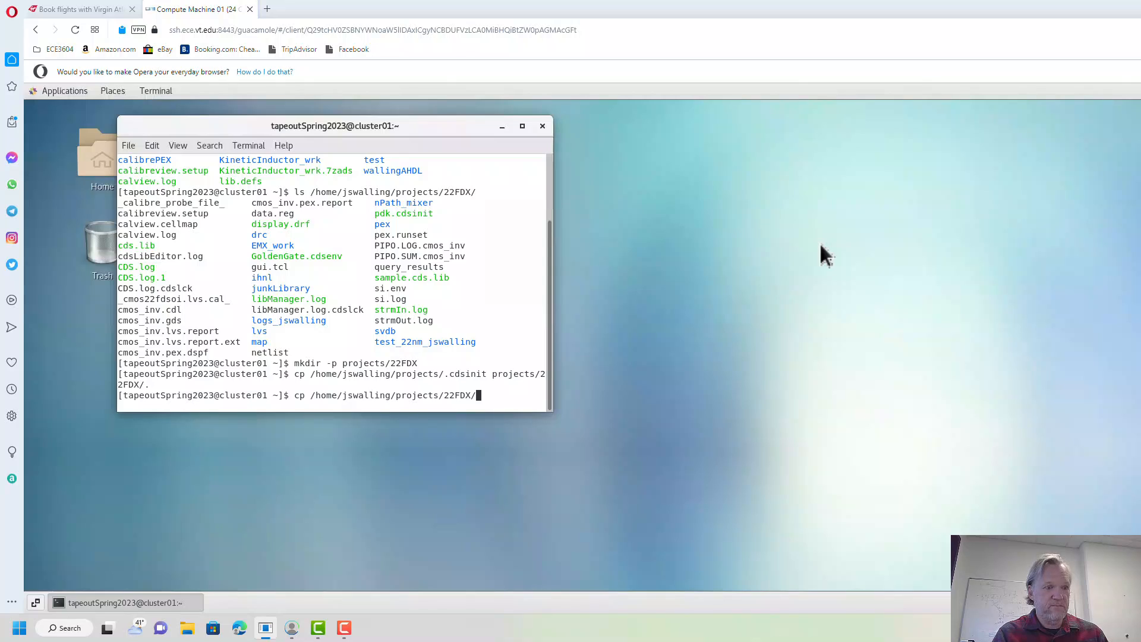
{"action": "type", "text": "display.drf"}
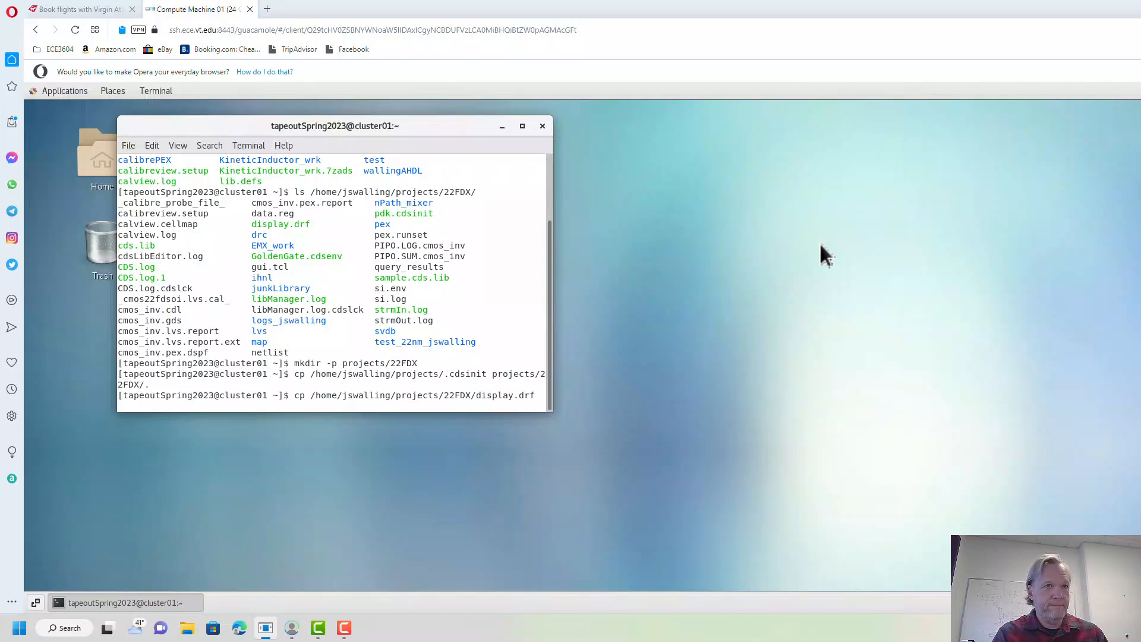
{"action": "type", "text": "projects/"}
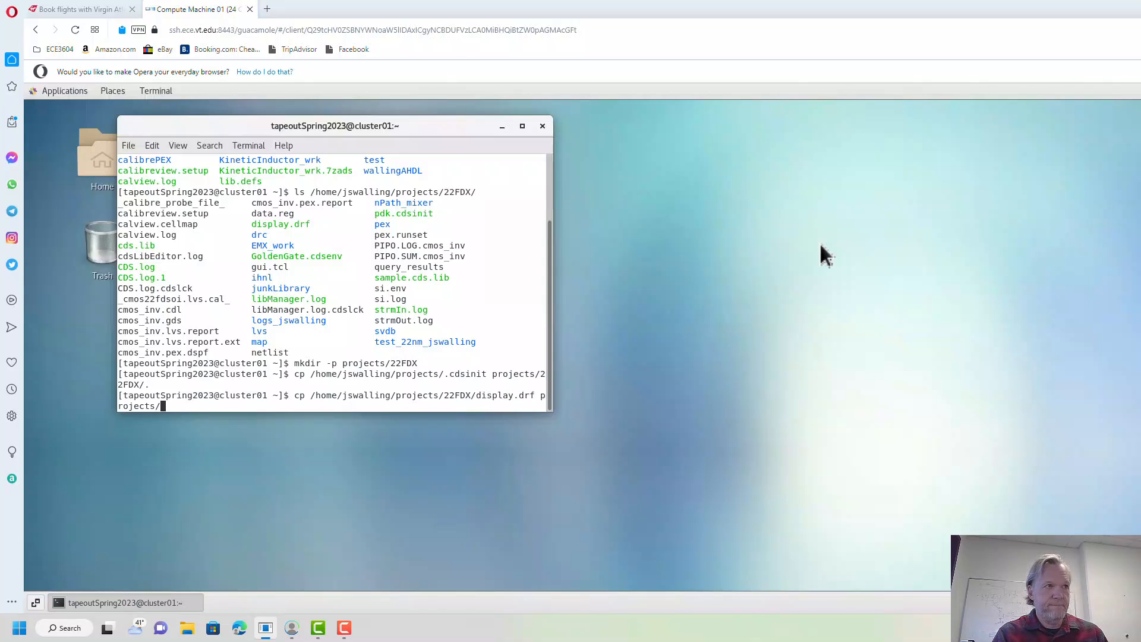
{"action": "type", "text": "2FDX/."}
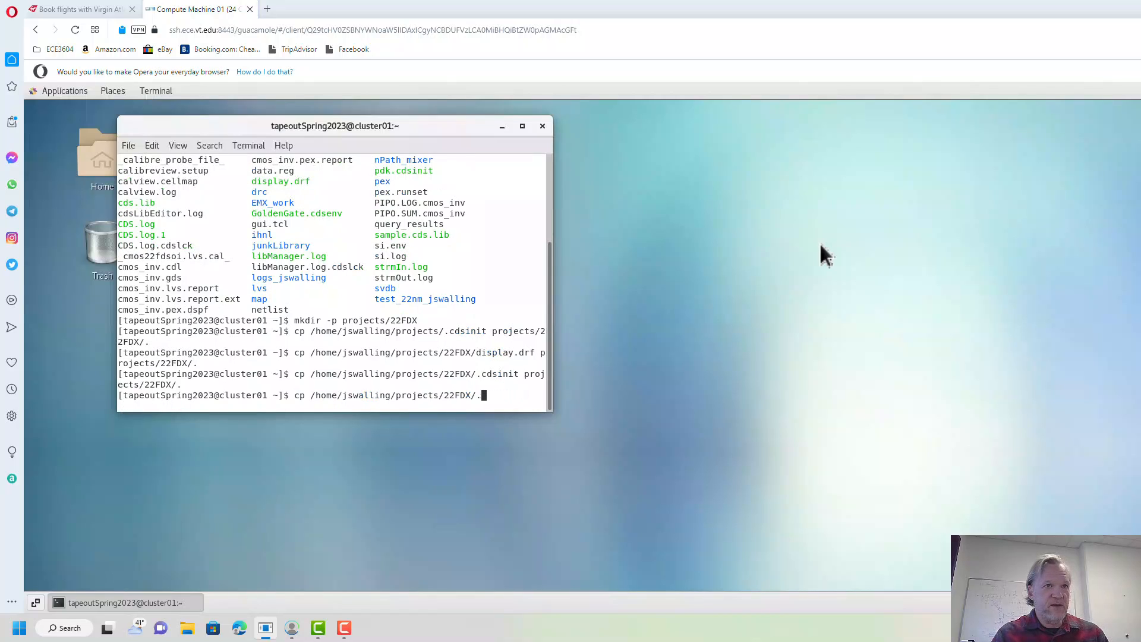
Try copying cds.env into projects/22FDX, which fails because the file doesn't exist
{"action": "type", "text": "cds.env p"}
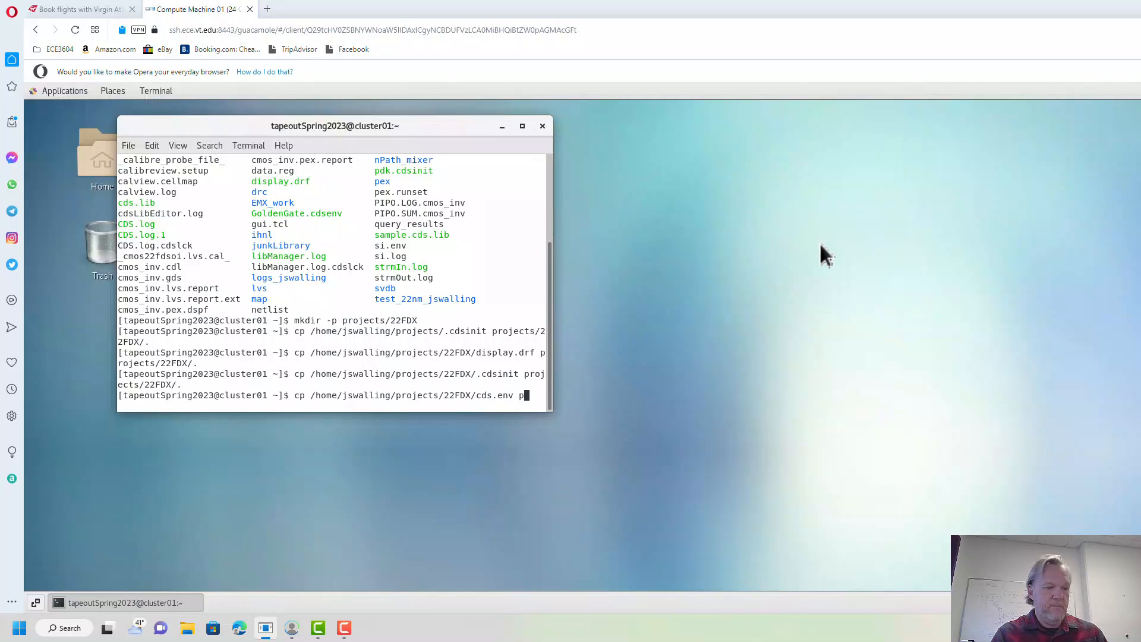
{"action": "type", "text": "rojects/22FDX/."}
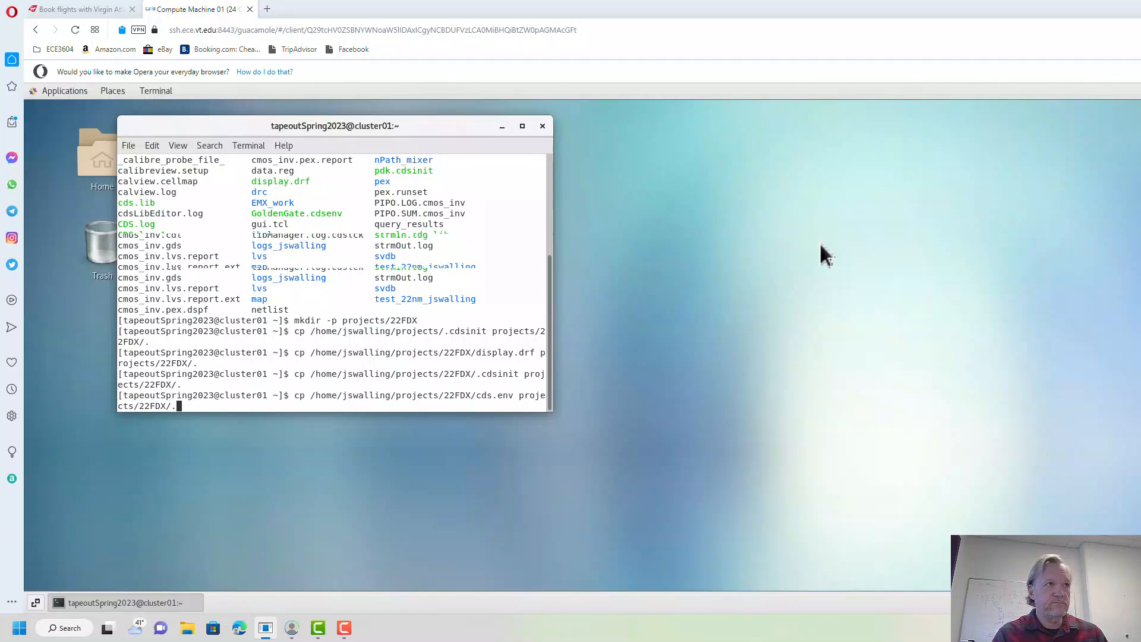
{"action": "key", "text": "Return"}
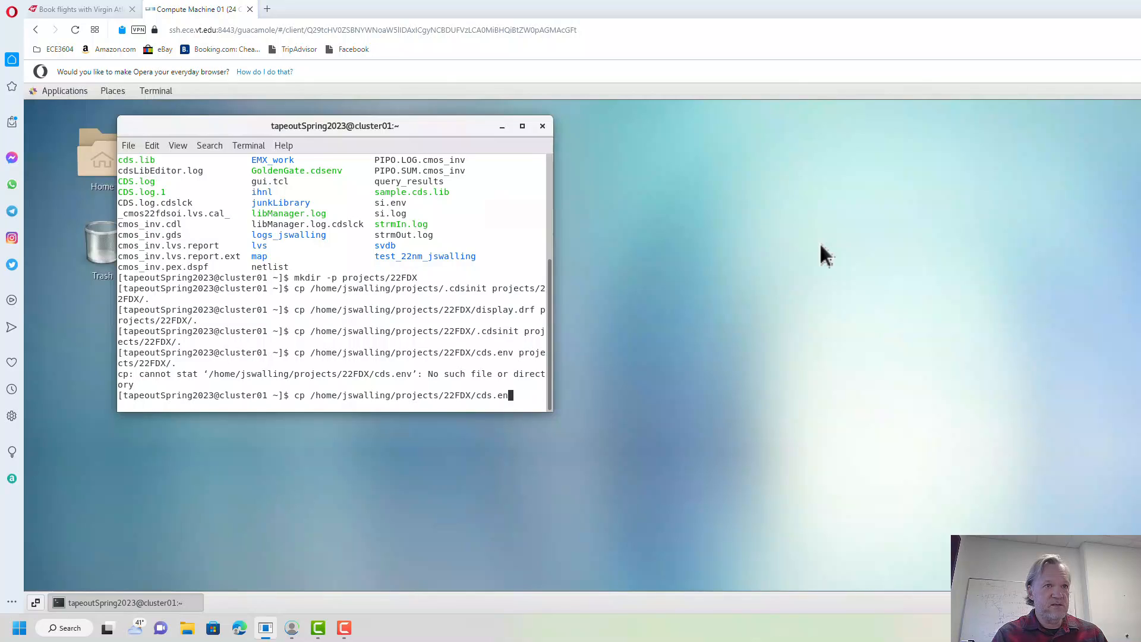
Copy cds.lib from the reference setup into projects/22FDX
{"action": "type", "text": "lib ["}
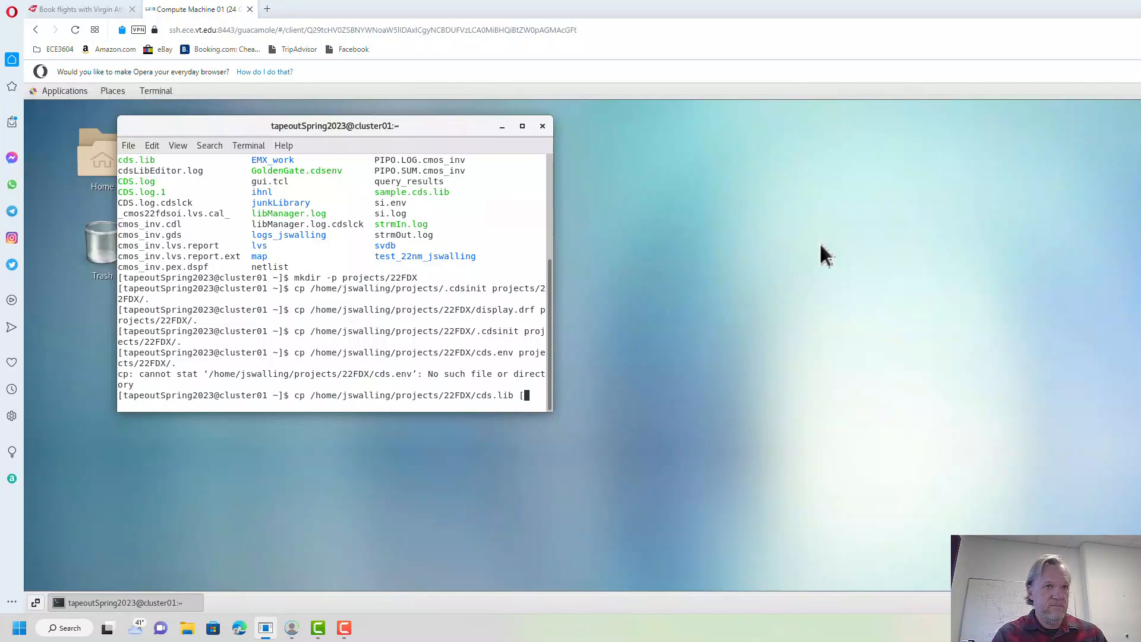
{"action": "type", "text": "projects/"}
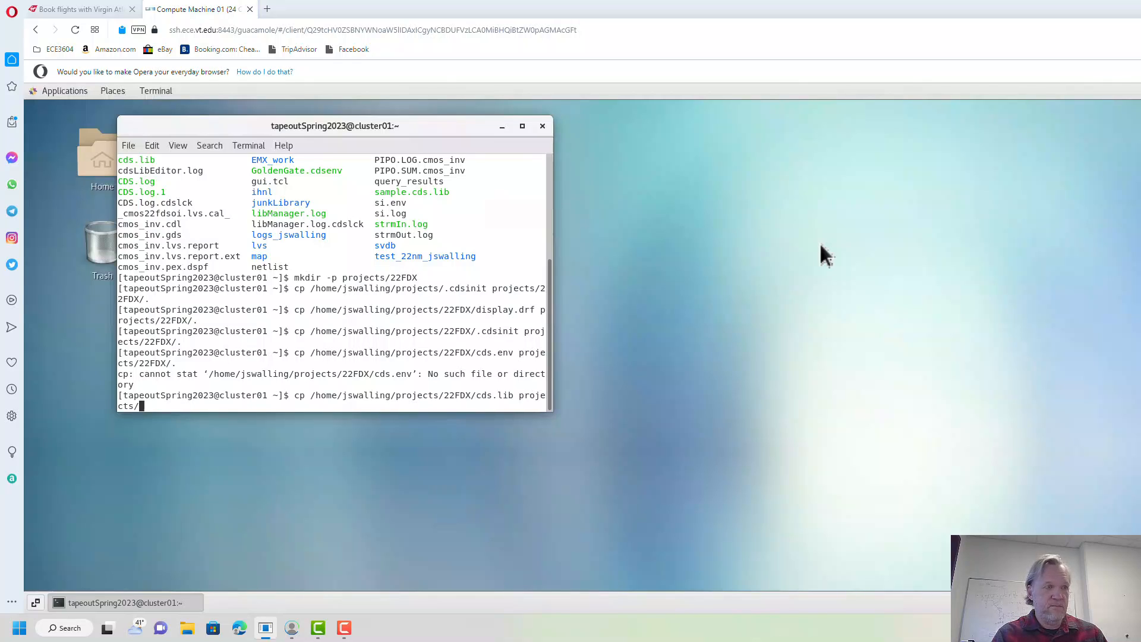
{"action": "key", "text": "Return"}
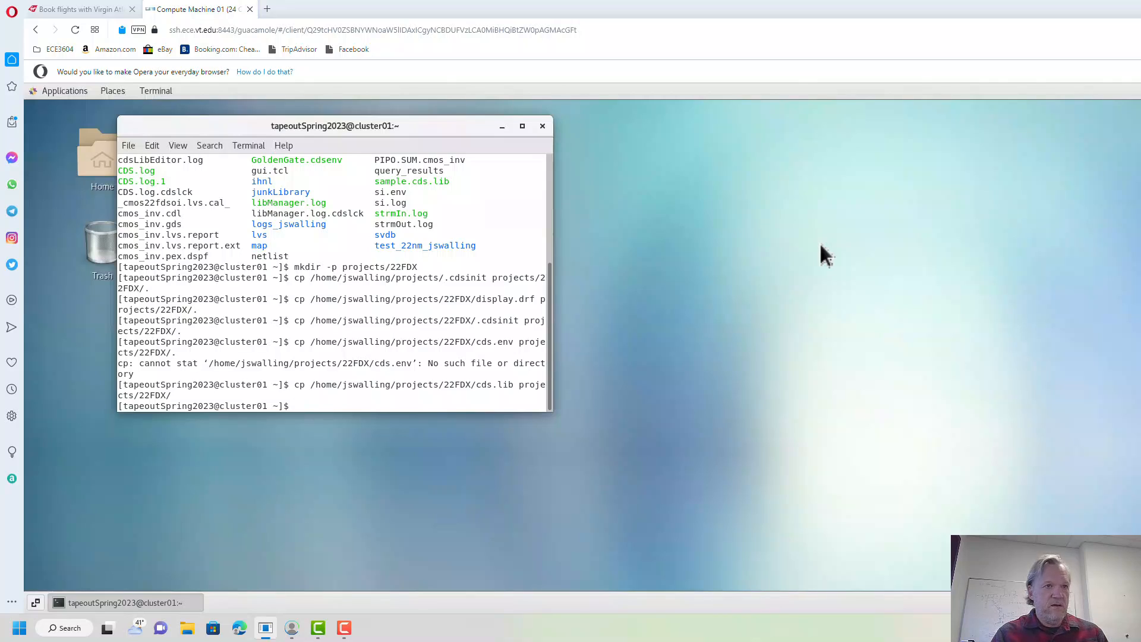
{"action": "mouse_move", "coordinate": [825, 257]}
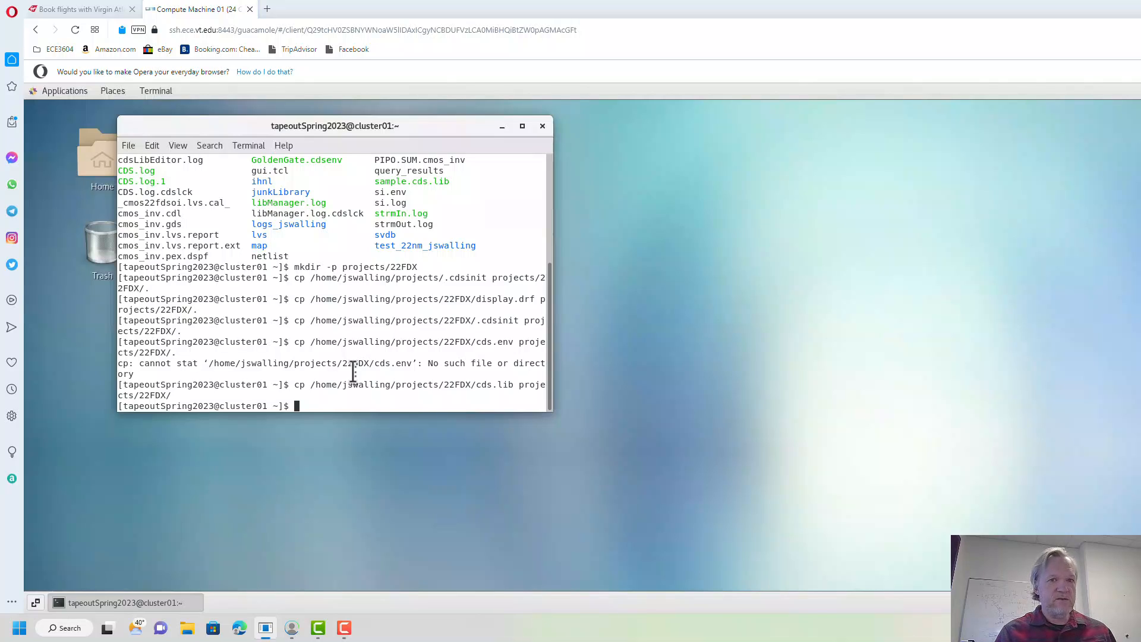
Move into projects/22FDX and type 'source /software/RFIC/cadtools/cadence/setups/setup-cadence-22FDX'
{"action": "type", "text": "cd projects/22"}
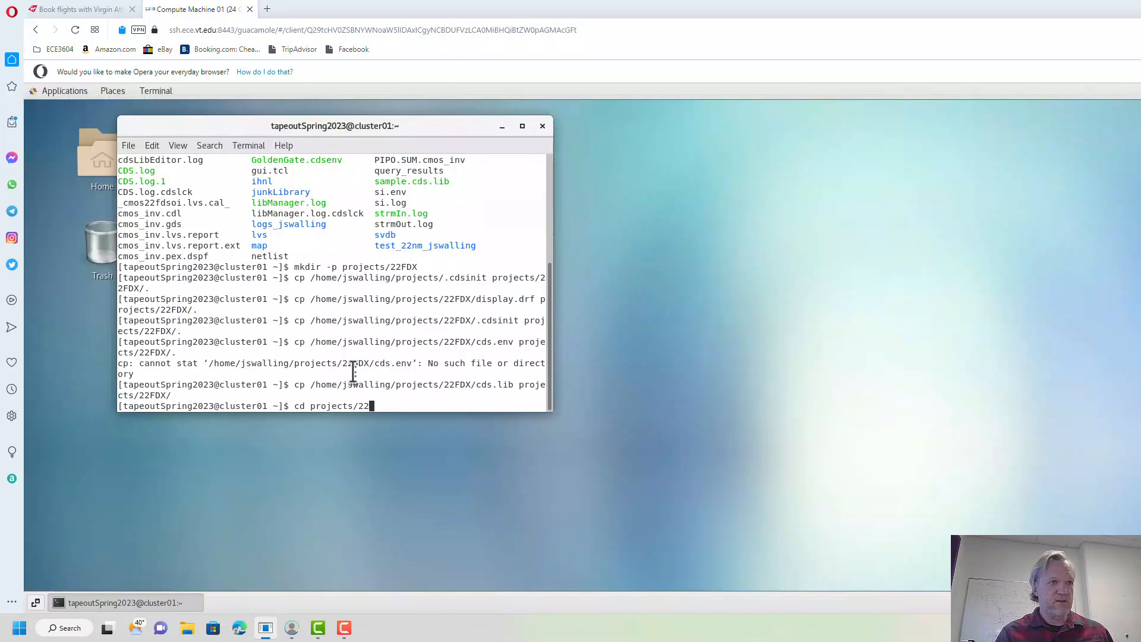
{"action": "type", "text": "FDX/"}
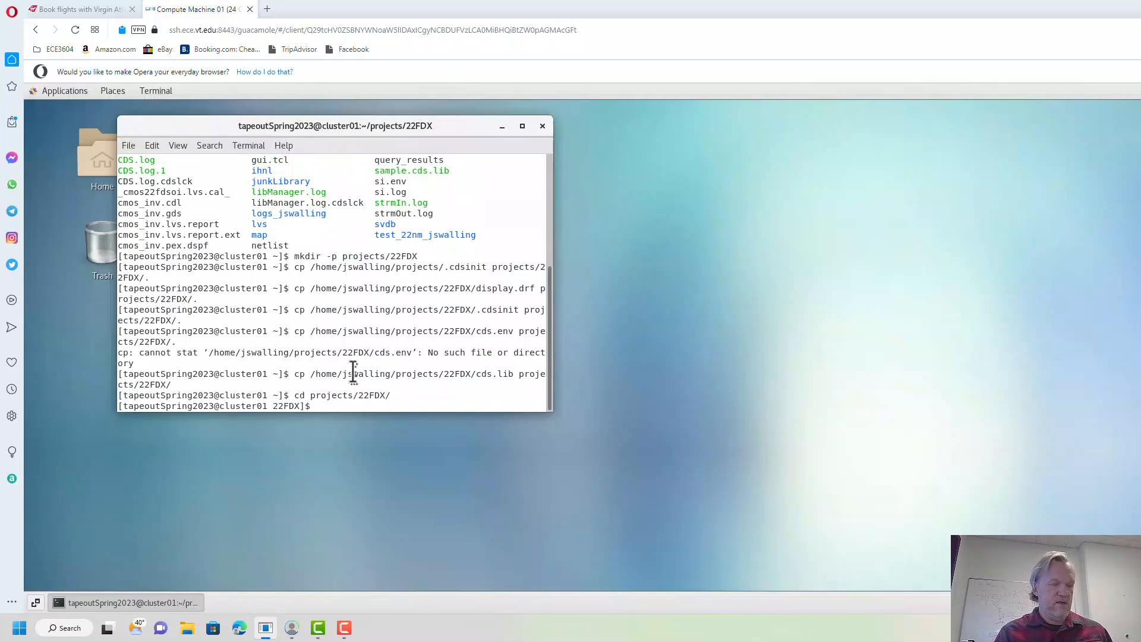
{"action": "type", "text": "source"}
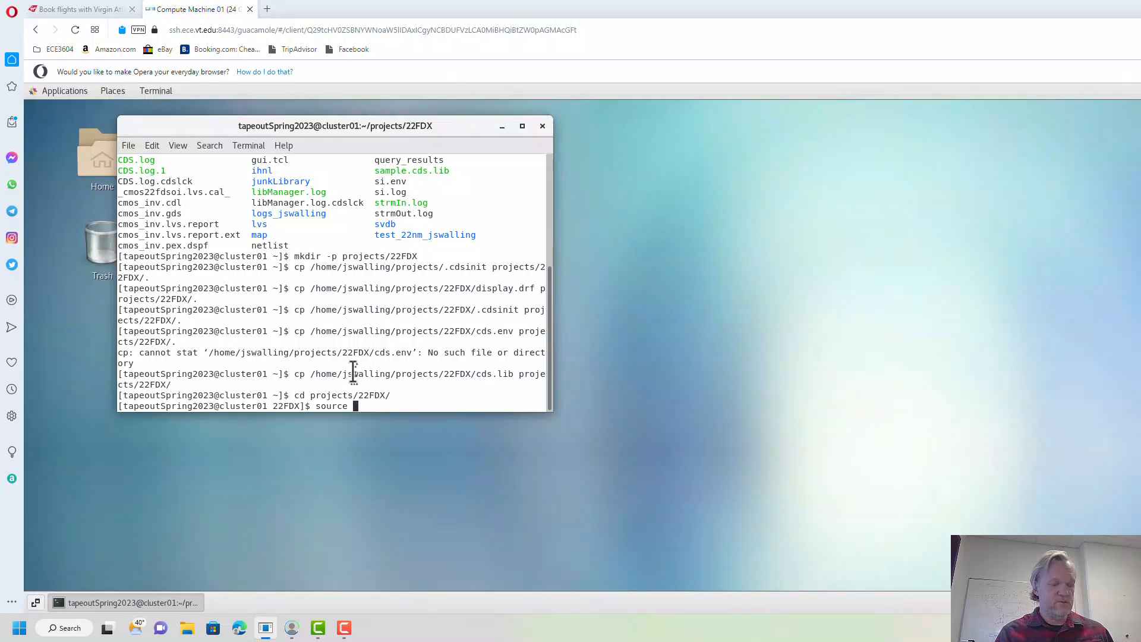
{"action": "type", "text": "/"}
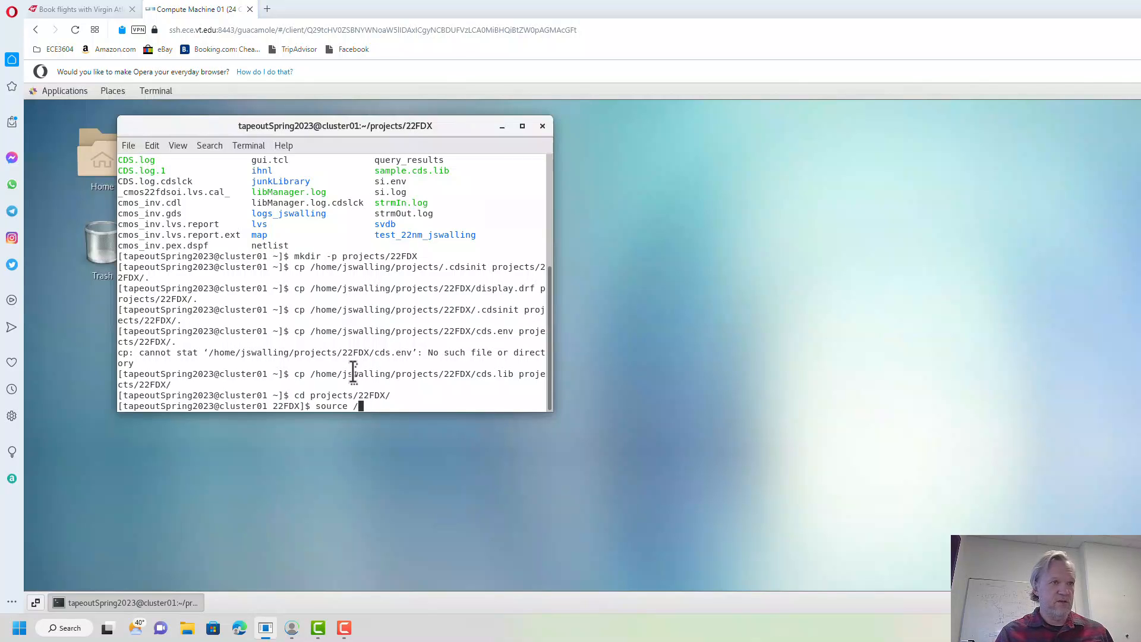
{"action": "type", "text": "software/RF"}
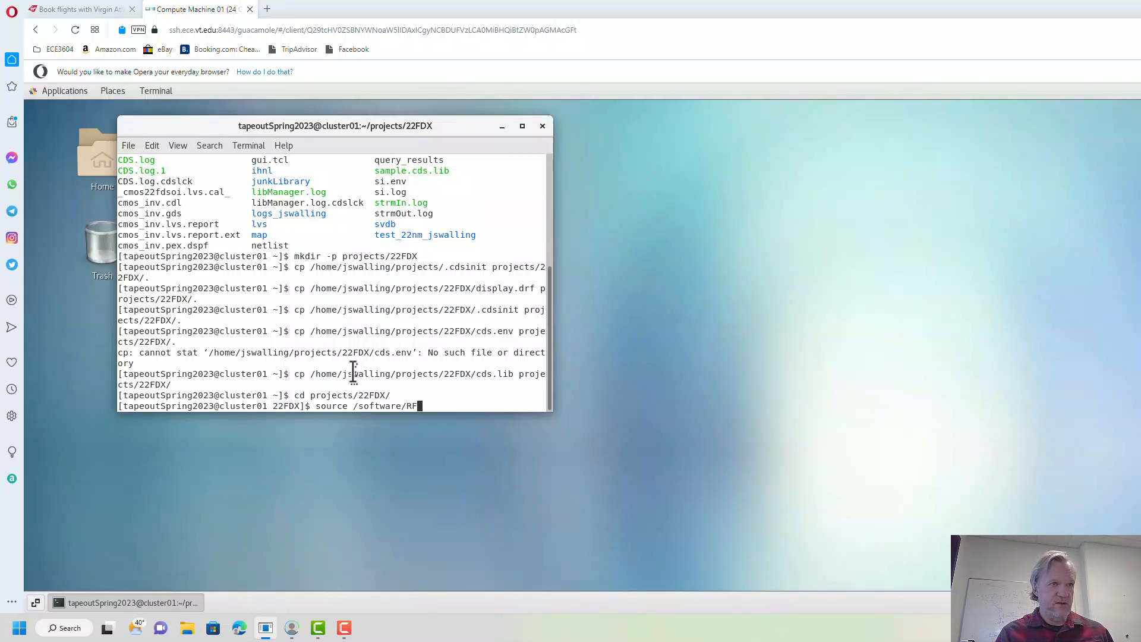
{"action": "type", "text": "IC/"}
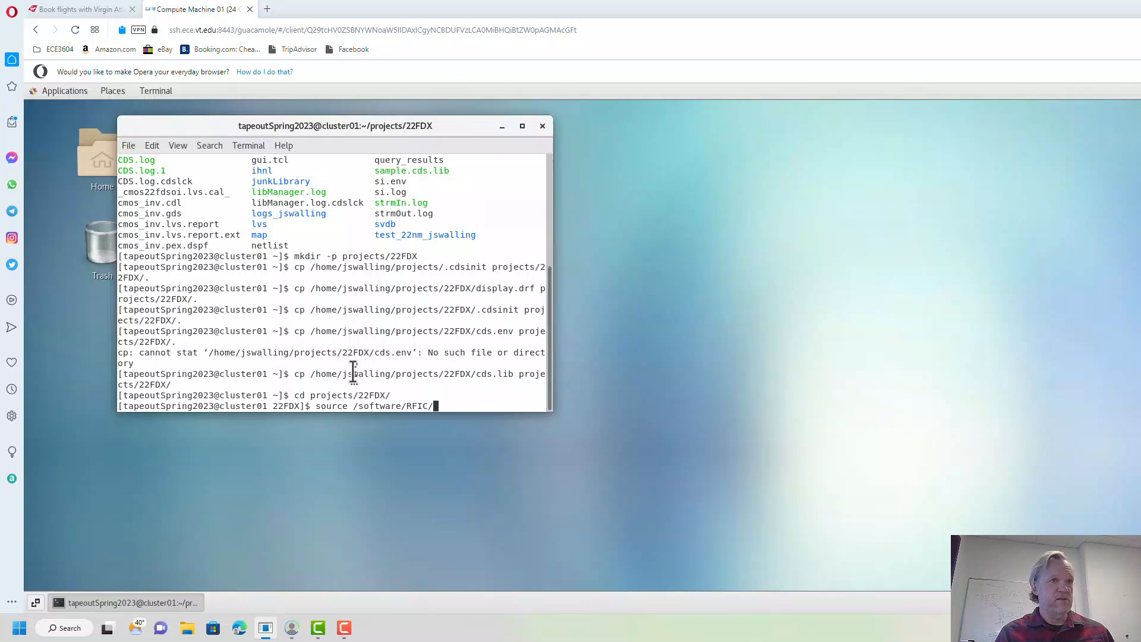
{"action": "type", "text": "cadtools/"}
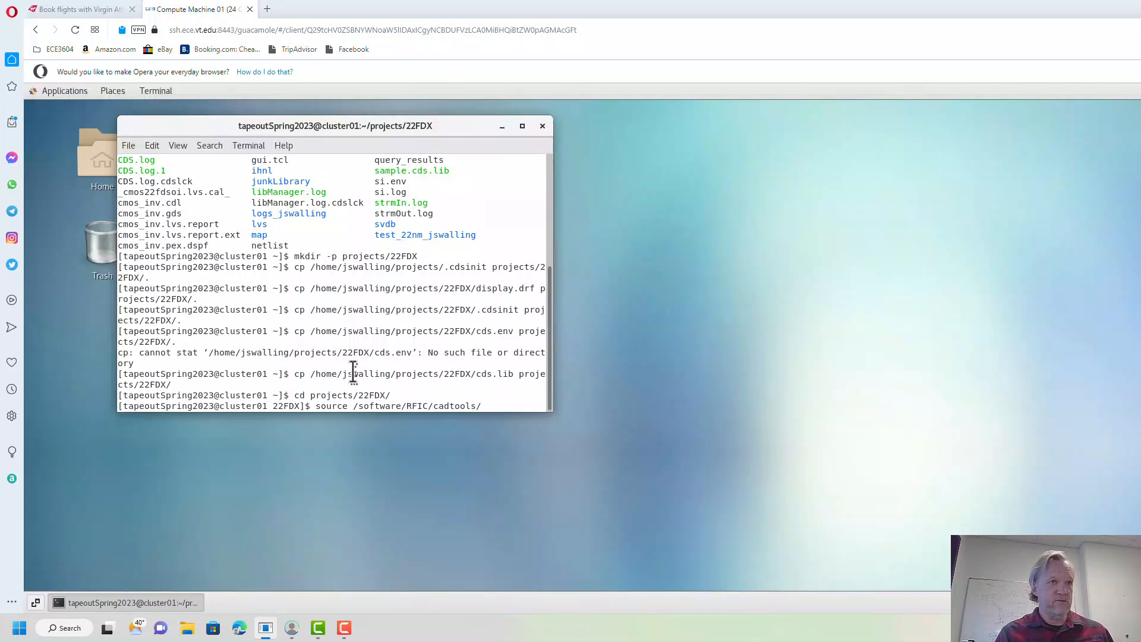
{"action": "type", "text": "cadence/setups/"}
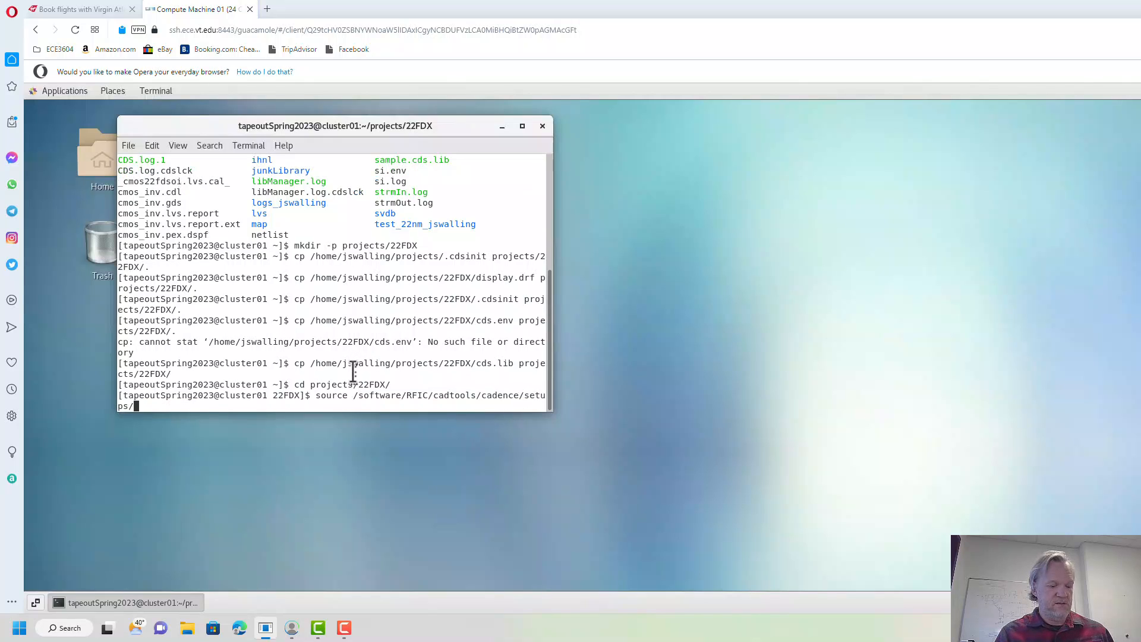
{"action": "type", "text": "setup-ca"}
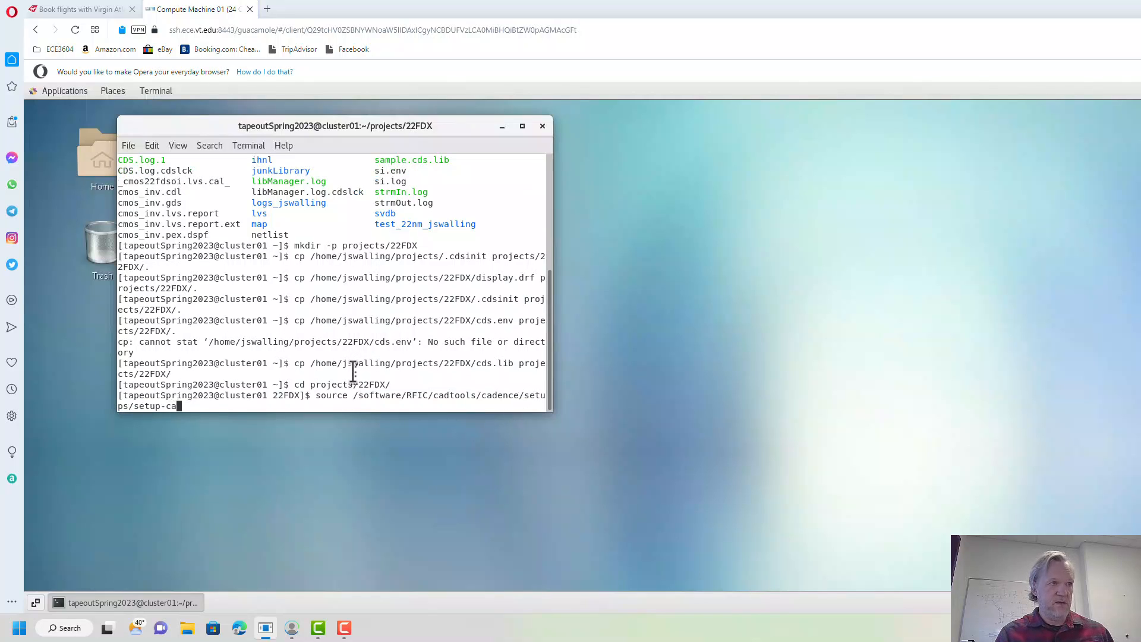
{"action": "type", "text": "dence-22"}
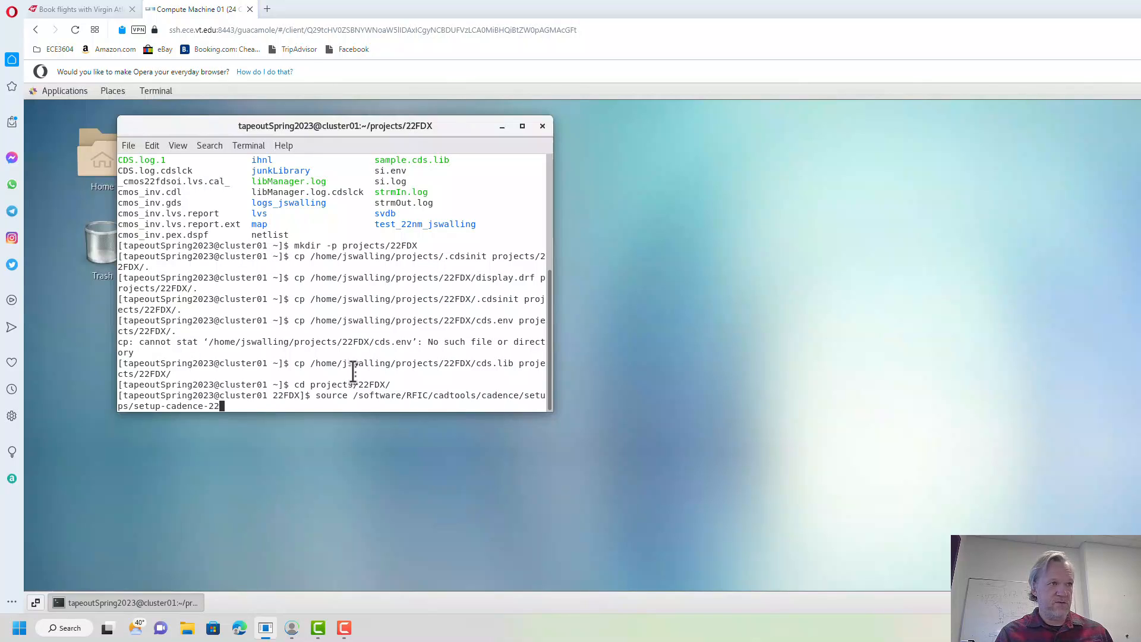
{"action": "type", "text": "FDX"}
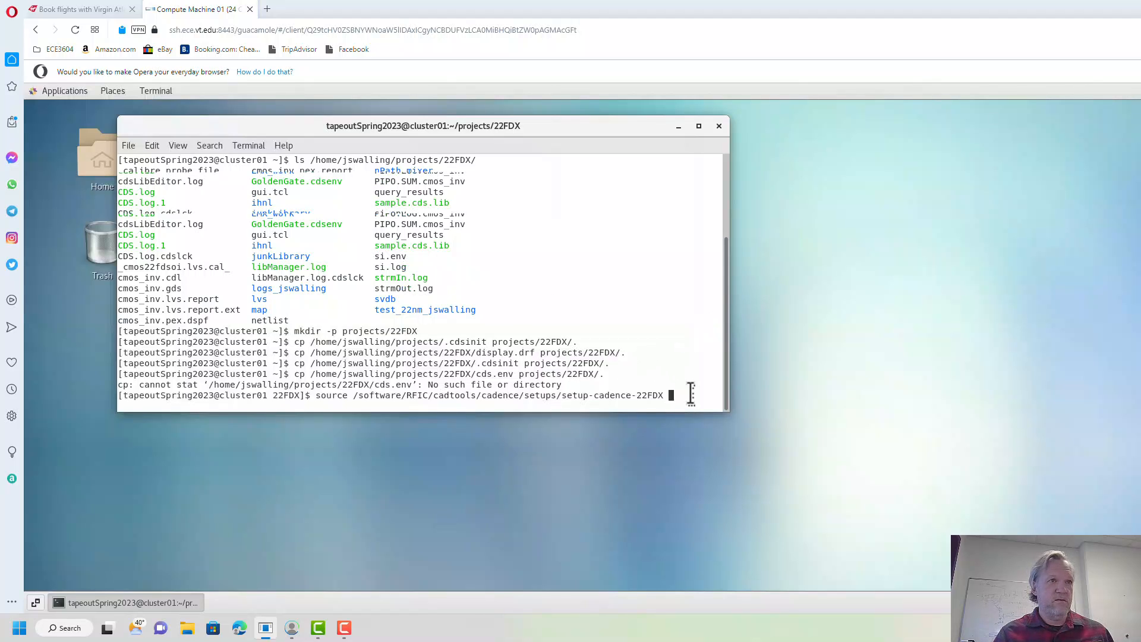
Run the setup-cadence-22FDX source command so Terminal prints 'It Works!' and CDS.log opens
{"action": "key", "text": "Return"}
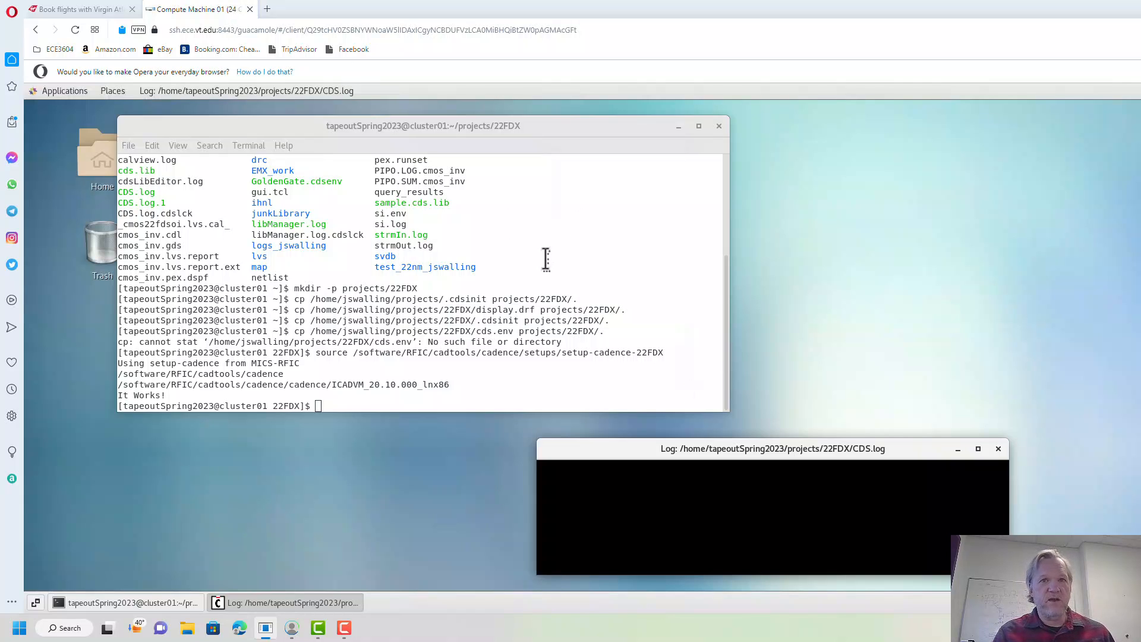
{"action": "mouse_move", "coordinate": [626, 458]}
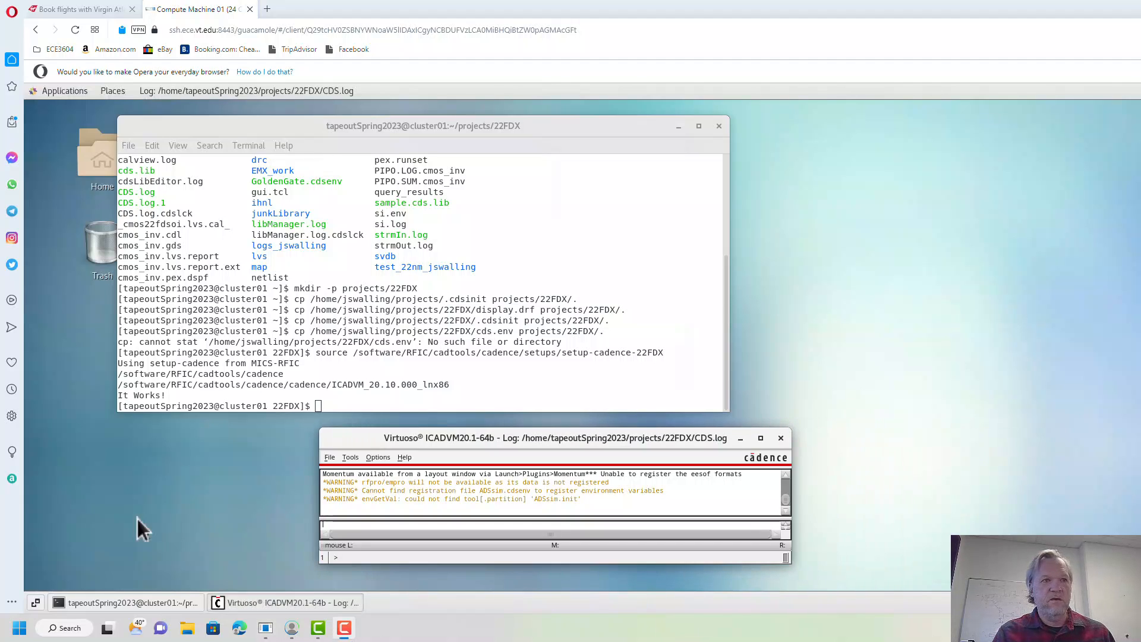
{"action": "mouse_move", "coordinate": [408, 444]}
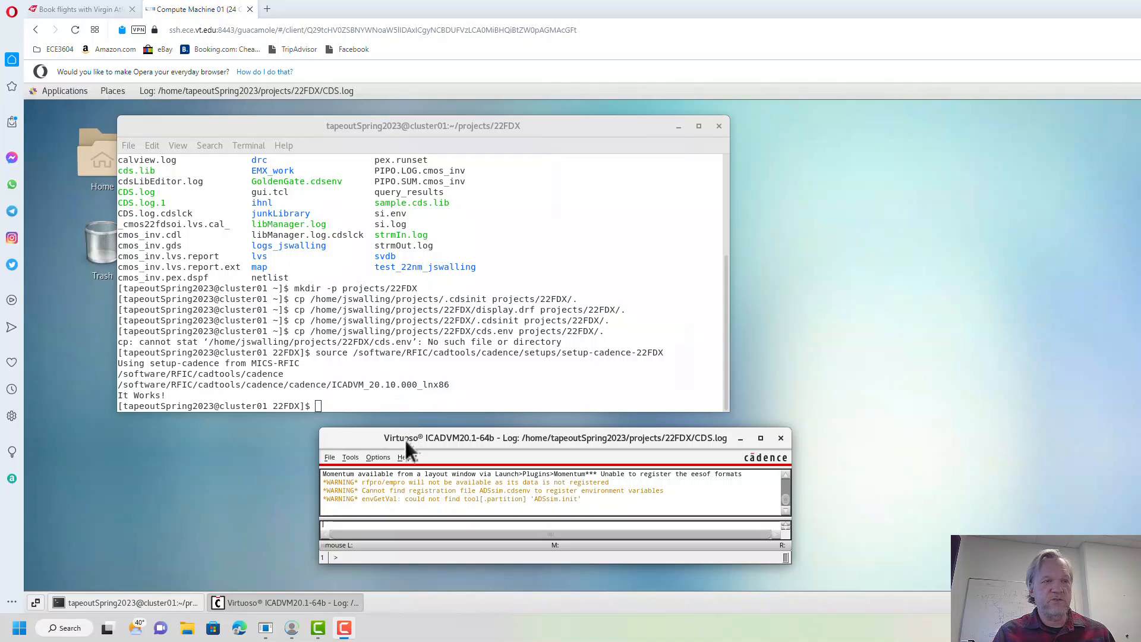
{"action": "mouse_move", "coordinate": [350, 457]}
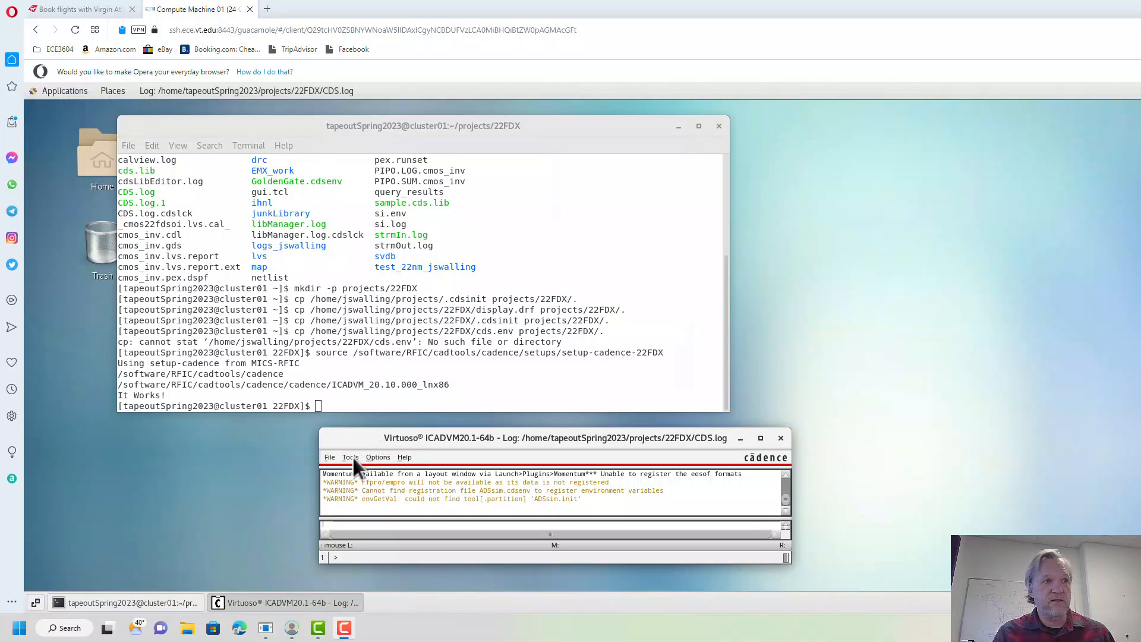
{"action": "mouse_move", "coordinate": [378, 462]}
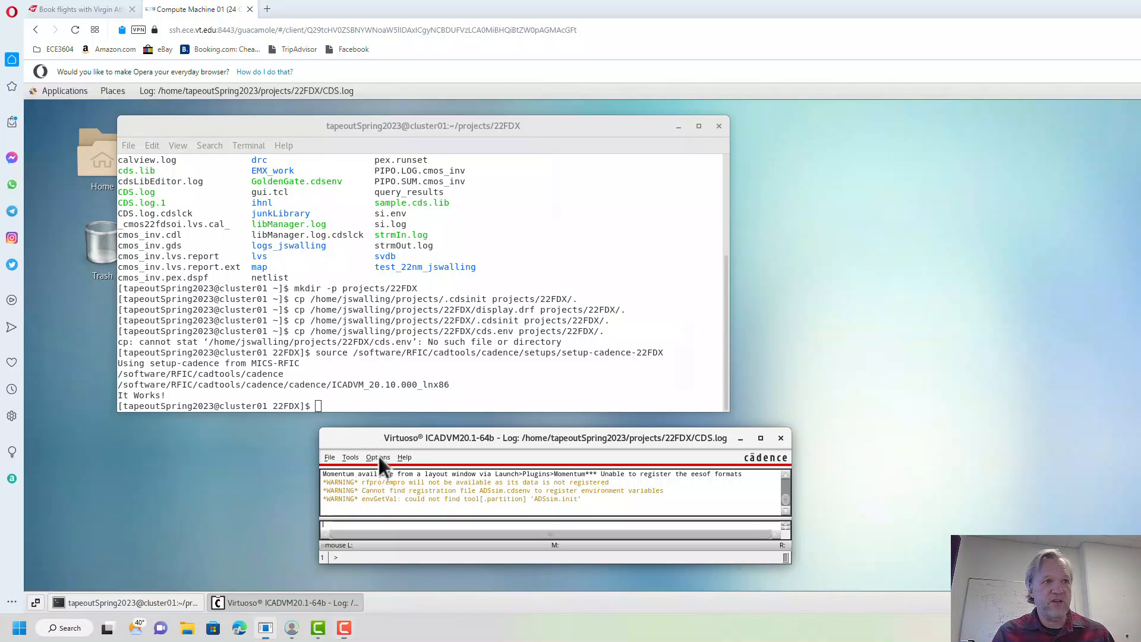
Open the User Preferences dialog from the CIW Options menu
{"action": "left_click", "coordinate": [377, 457]}
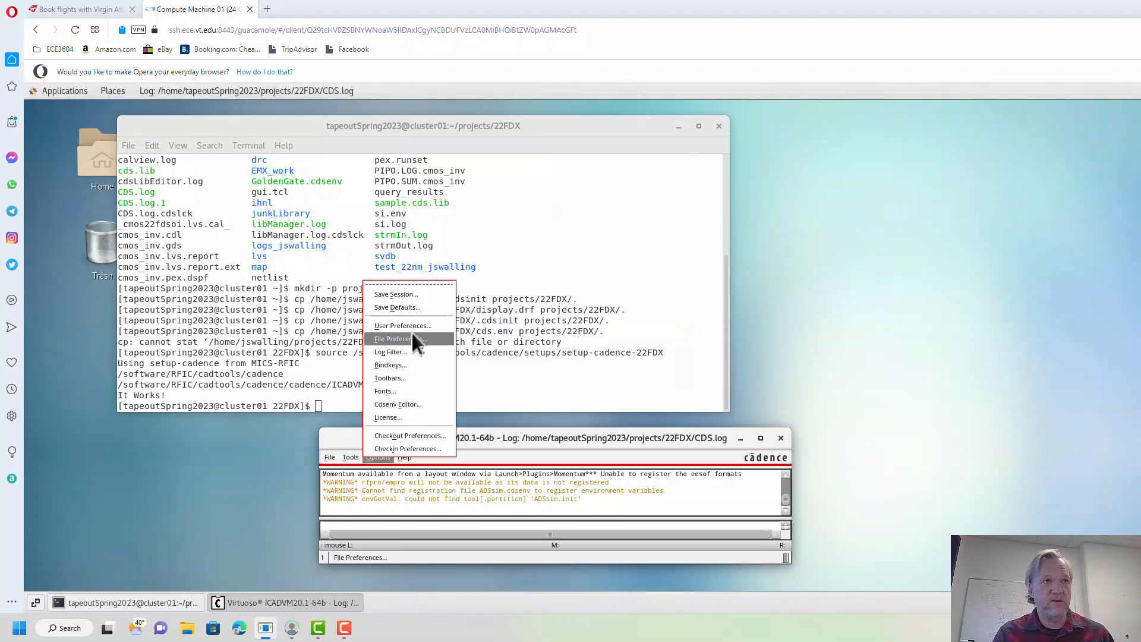
{"action": "left_click", "coordinate": [401, 325]}
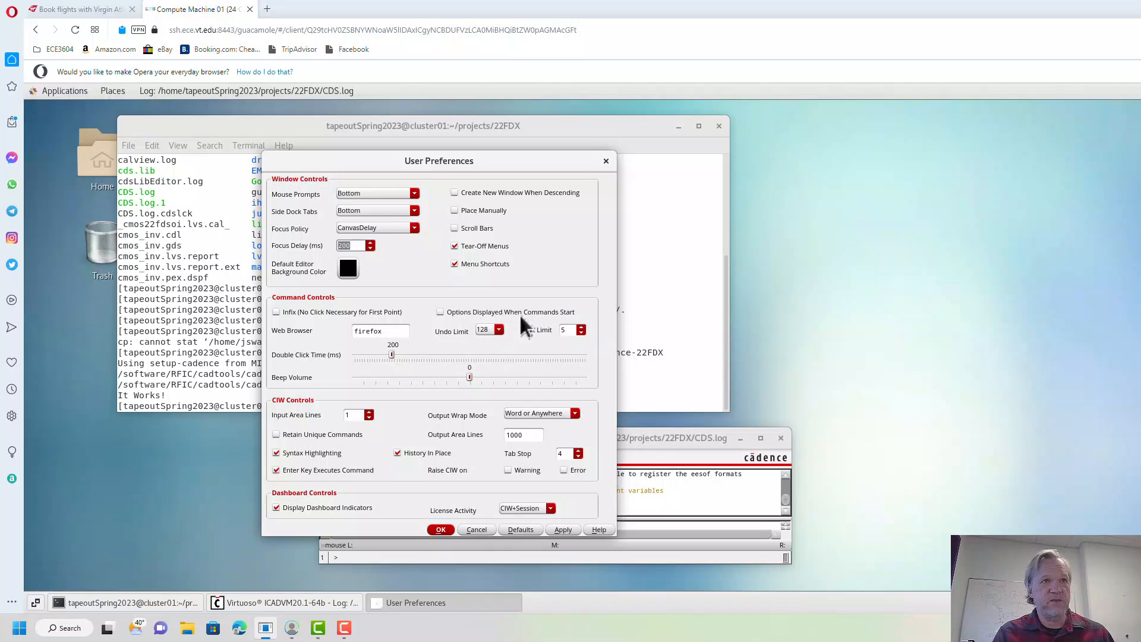
{"action": "left_click", "coordinate": [441, 312]}
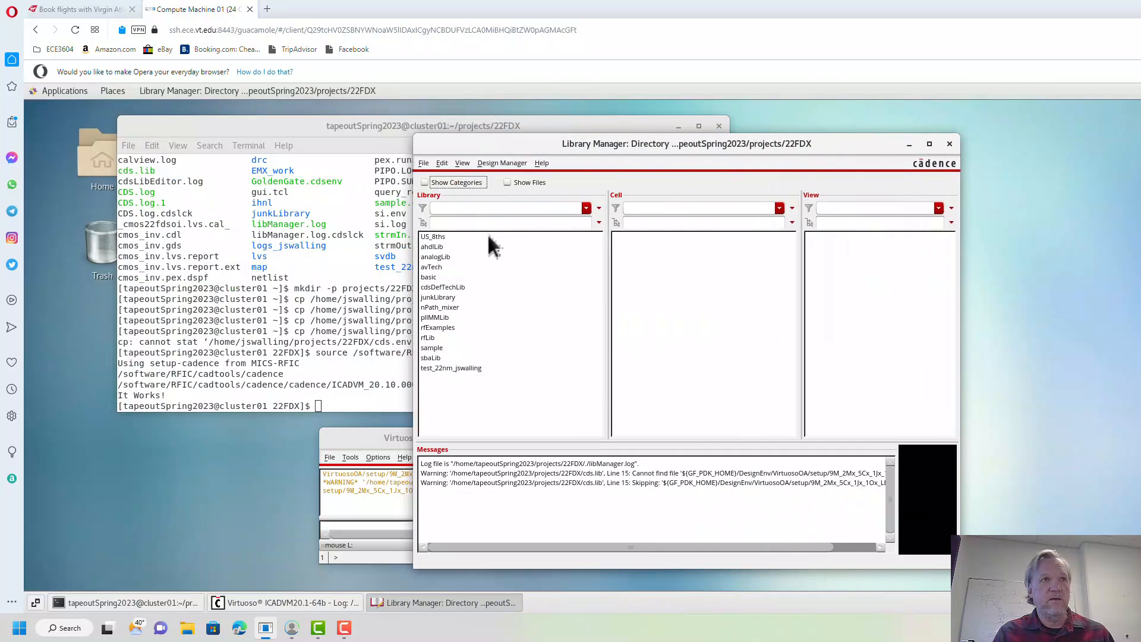
Use File > New > Library in the Library Manager to begin a new library
{"action": "left_click", "coordinate": [424, 162]}
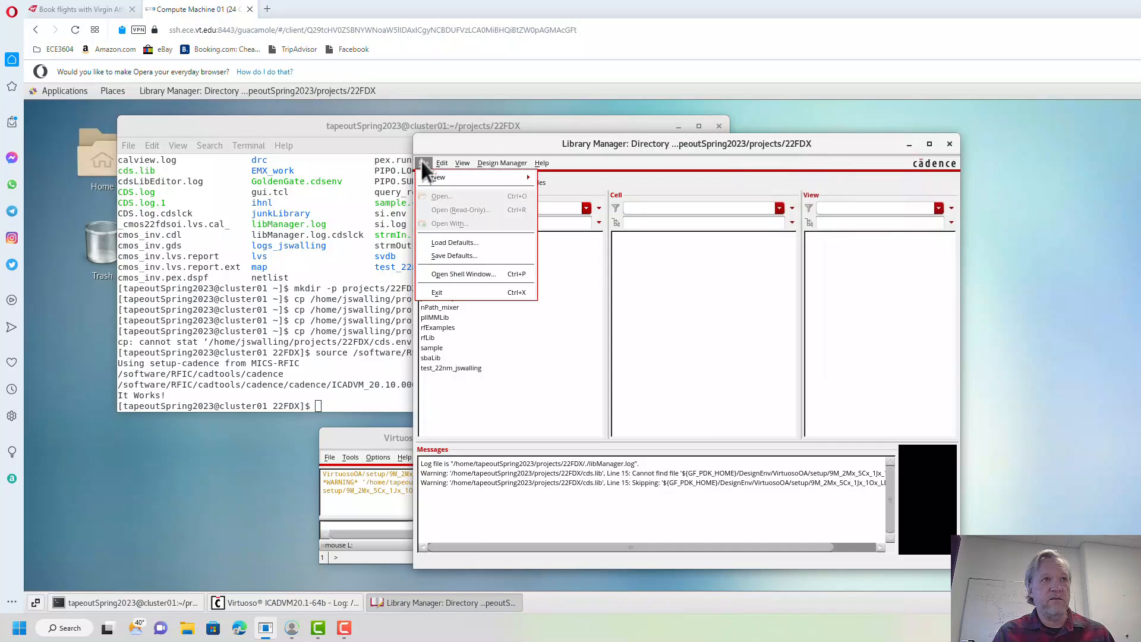
{"action": "mouse_move", "coordinate": [438, 177]}
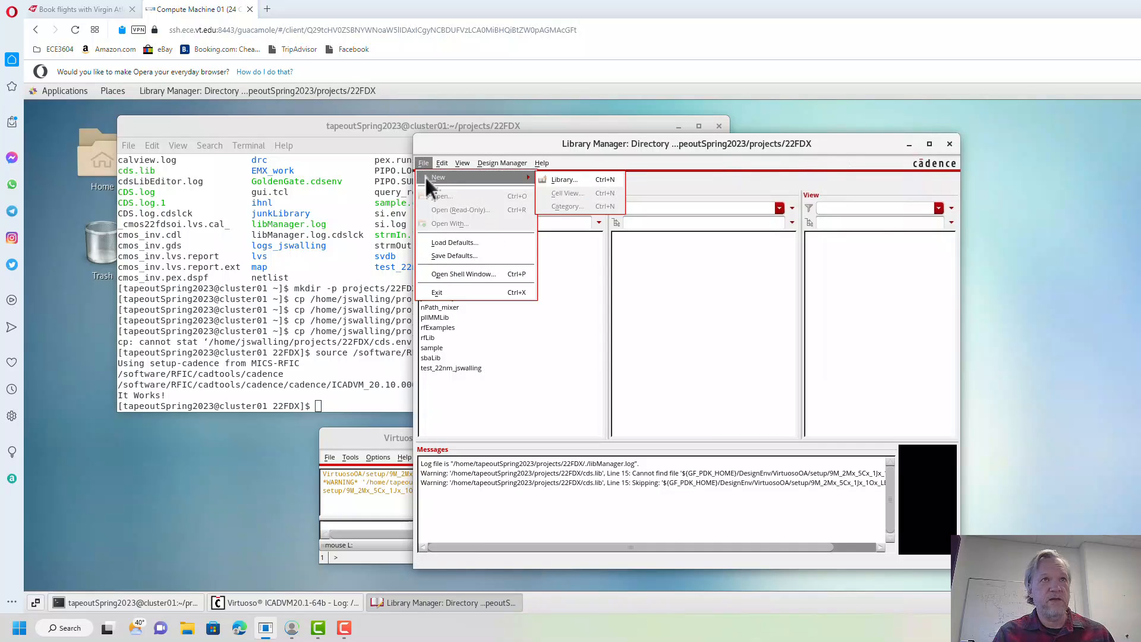
{"action": "left_click", "coordinate": [565, 179]}
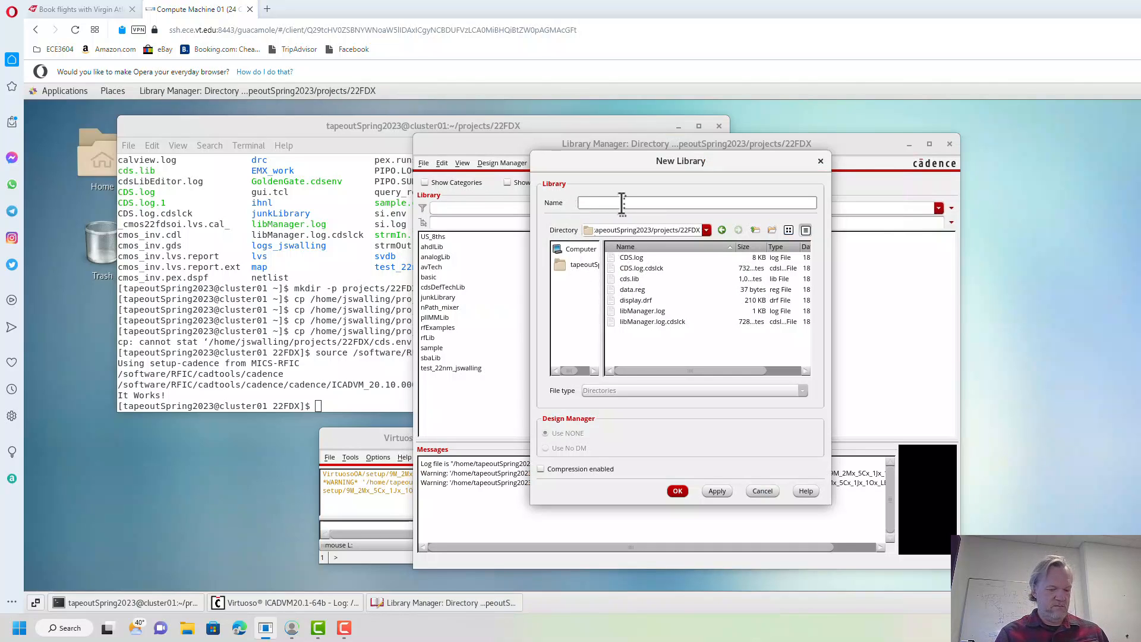
Name the new library tapeoutSpring2023 in the New Library dialog
{"action": "type", "text": "tapeout"}
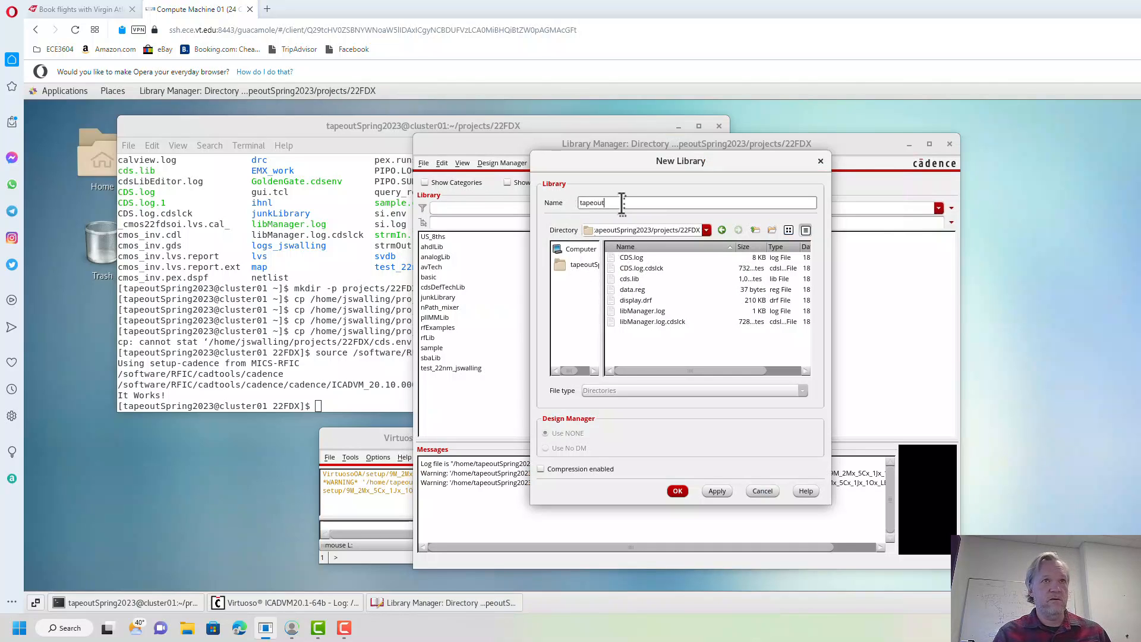
{"action": "type", "text": "Sprin"}
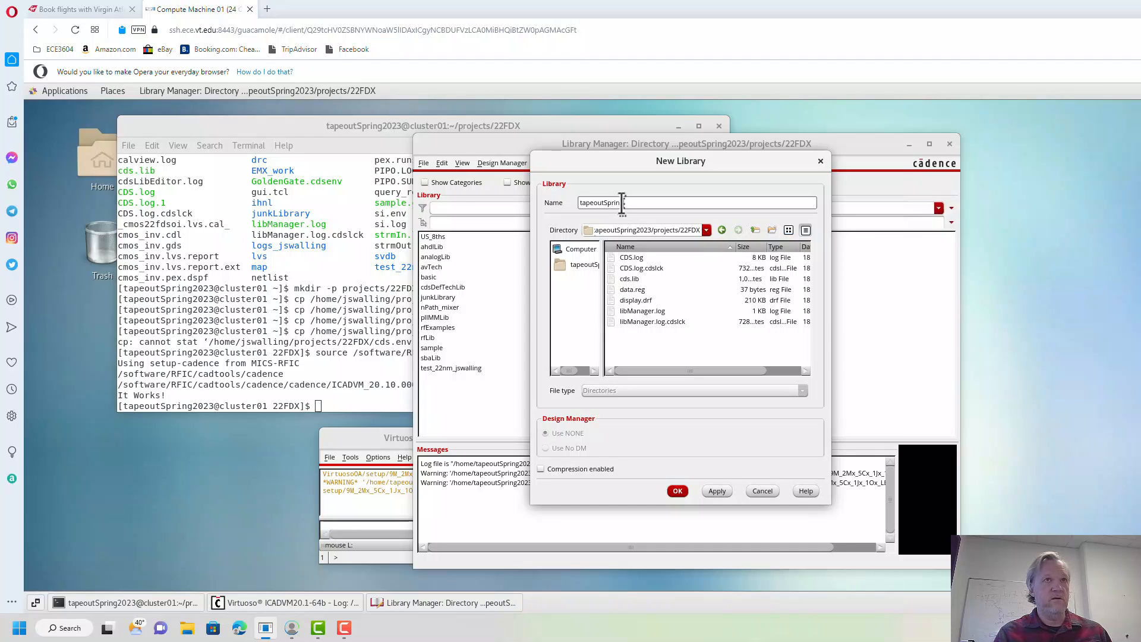
{"action": "type", "text": "202"}
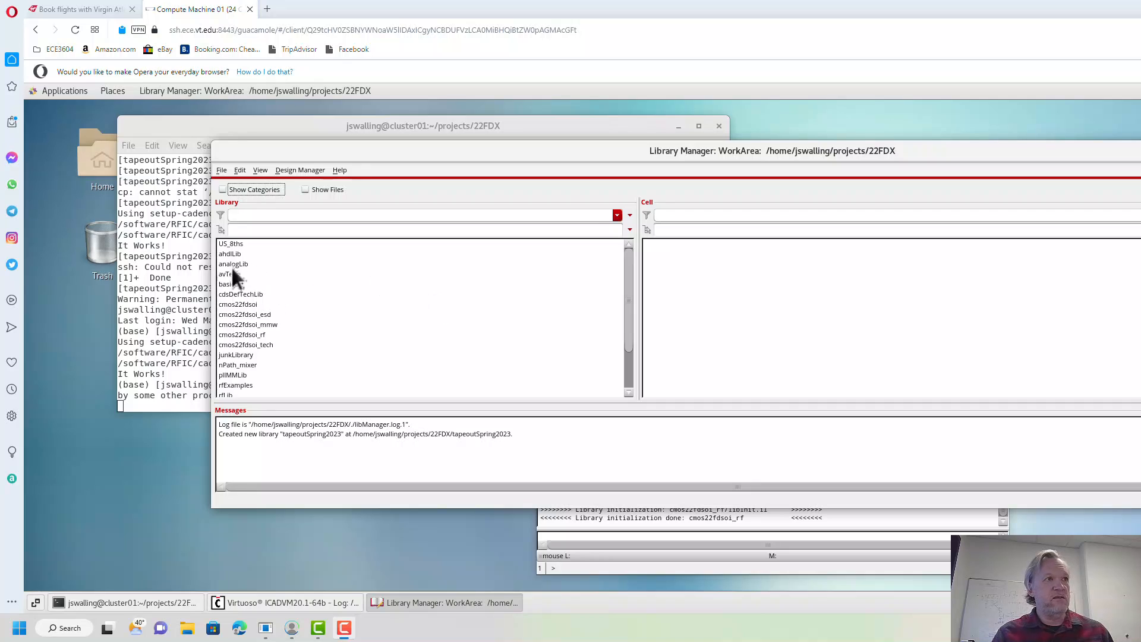
{"action": "mouse_move", "coordinate": [287, 314]}
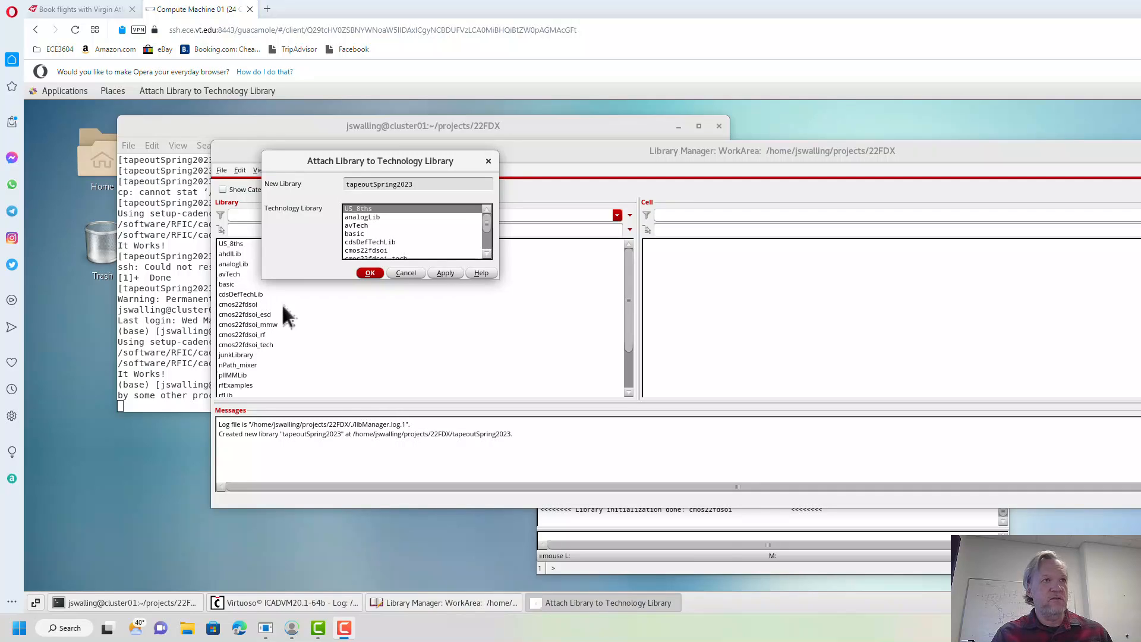
{"action": "mouse_move", "coordinate": [321, 312]}
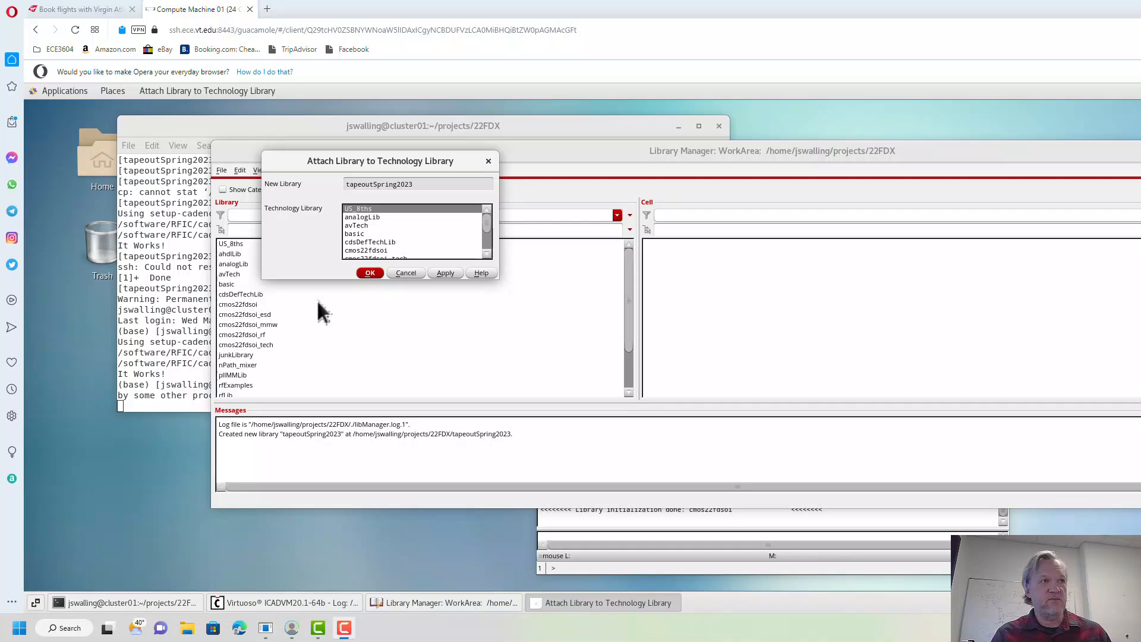
{"action": "mouse_move", "coordinate": [243, 309]}
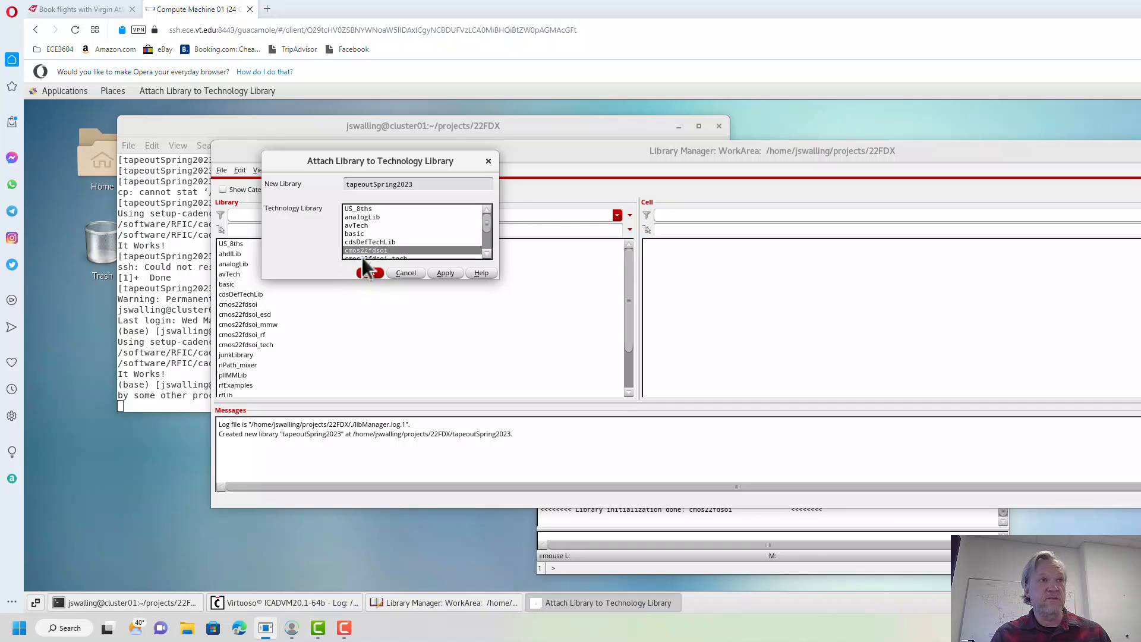
Select cmos22fdsoi in the Technology Library list and confirm the attachment
{"action": "left_click", "coordinate": [367, 249]}
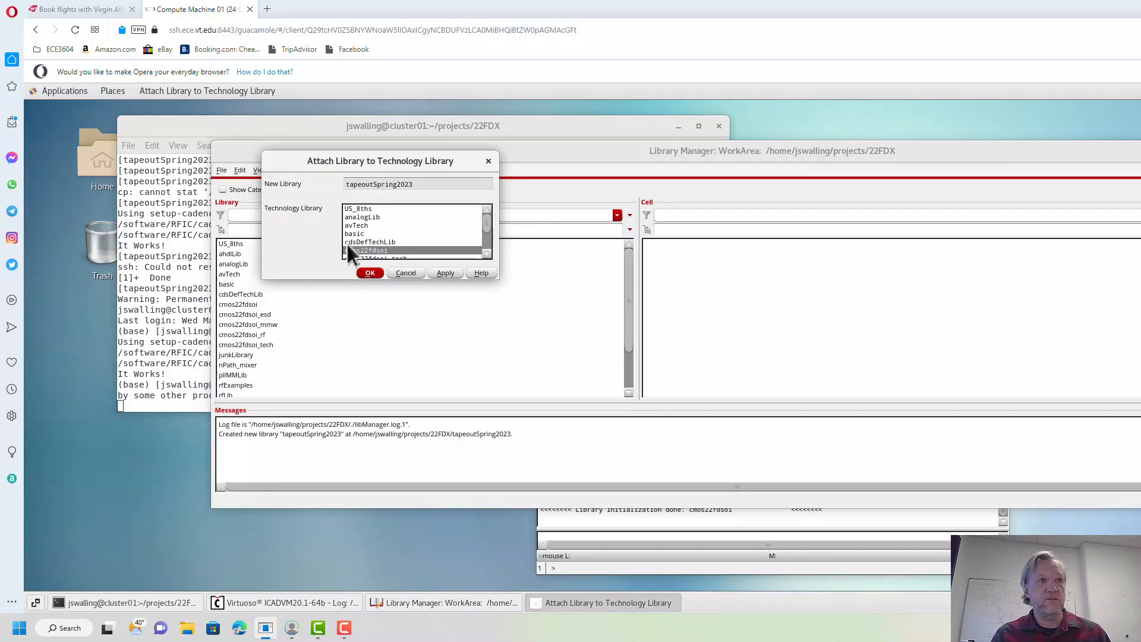
{"action": "left_click", "coordinate": [370, 250]}
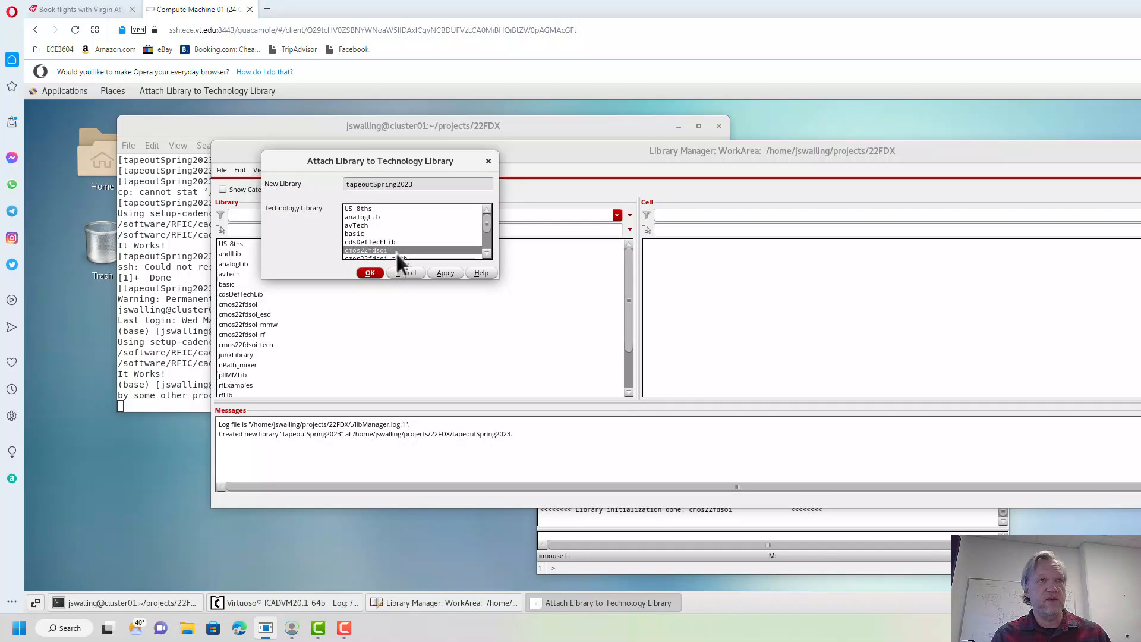
{"action": "left_click", "coordinate": [370, 273]}
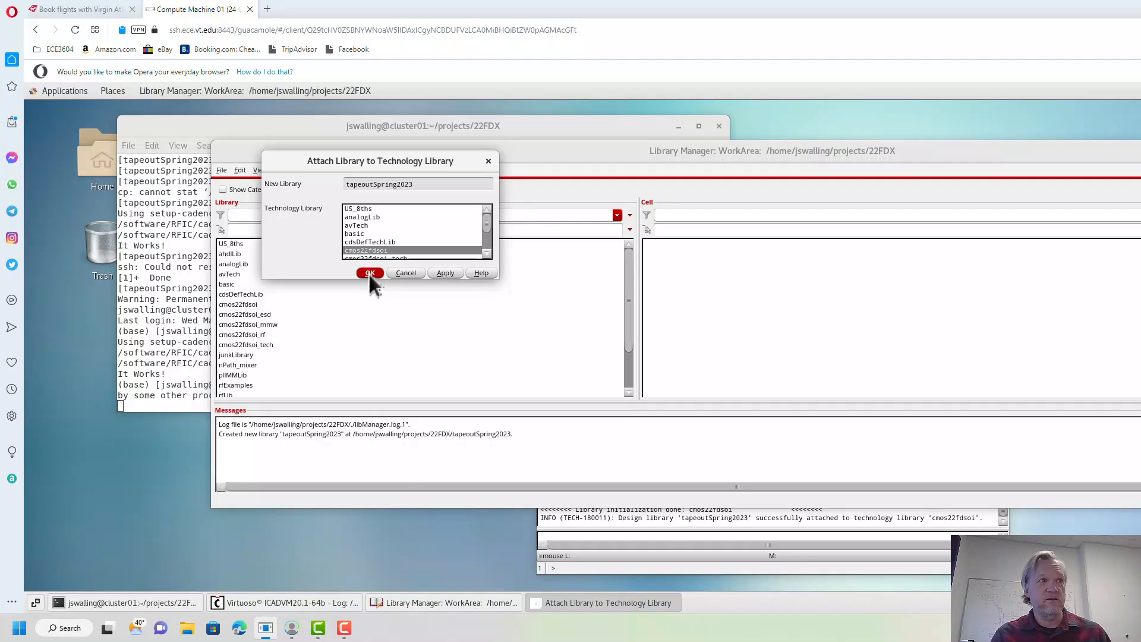
{"action": "left_click", "coordinate": [370, 272]}
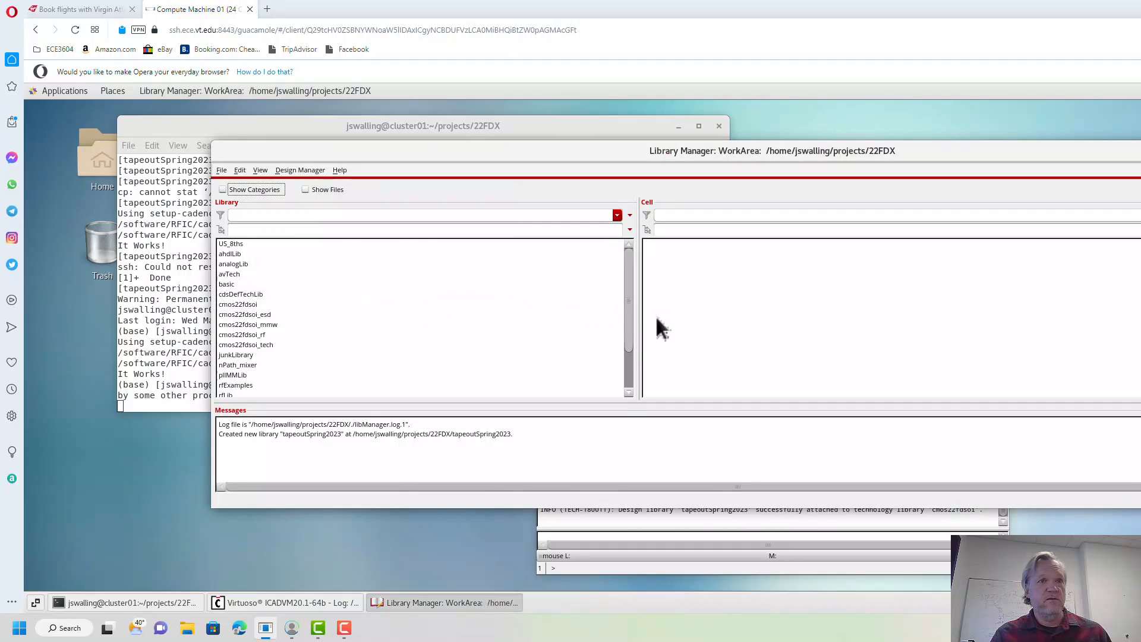
Scroll to tapeoutSpring2023 in the Library column and select it to view its empty cell list
{"action": "scroll", "scroll_direction": "down", "scroll_amount": 3}
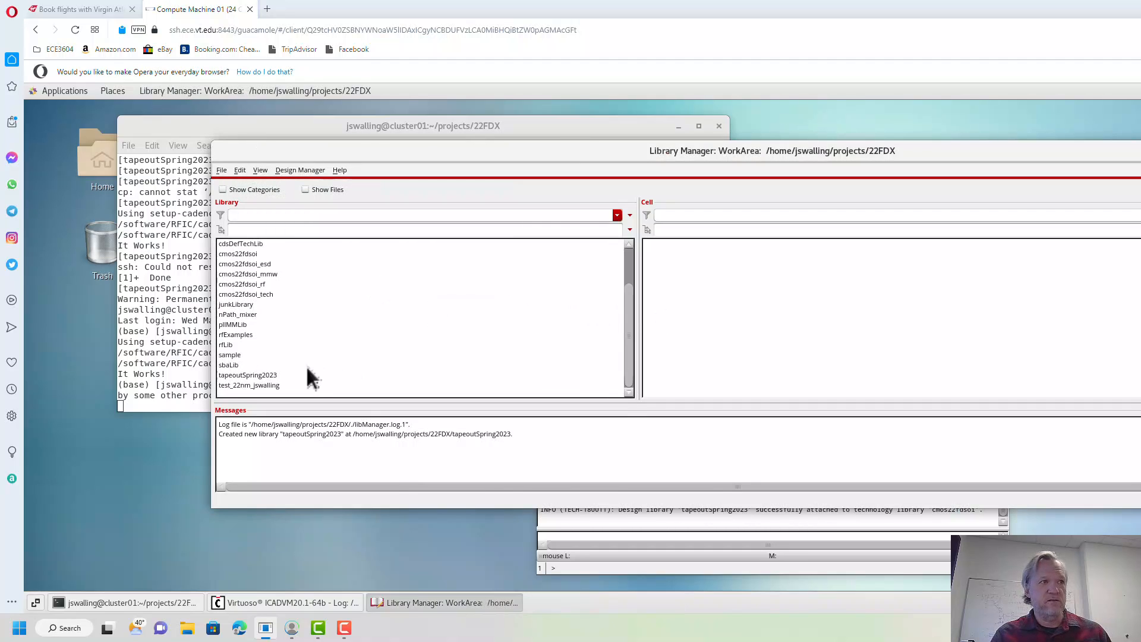
{"action": "left_click", "coordinate": [247, 374]}
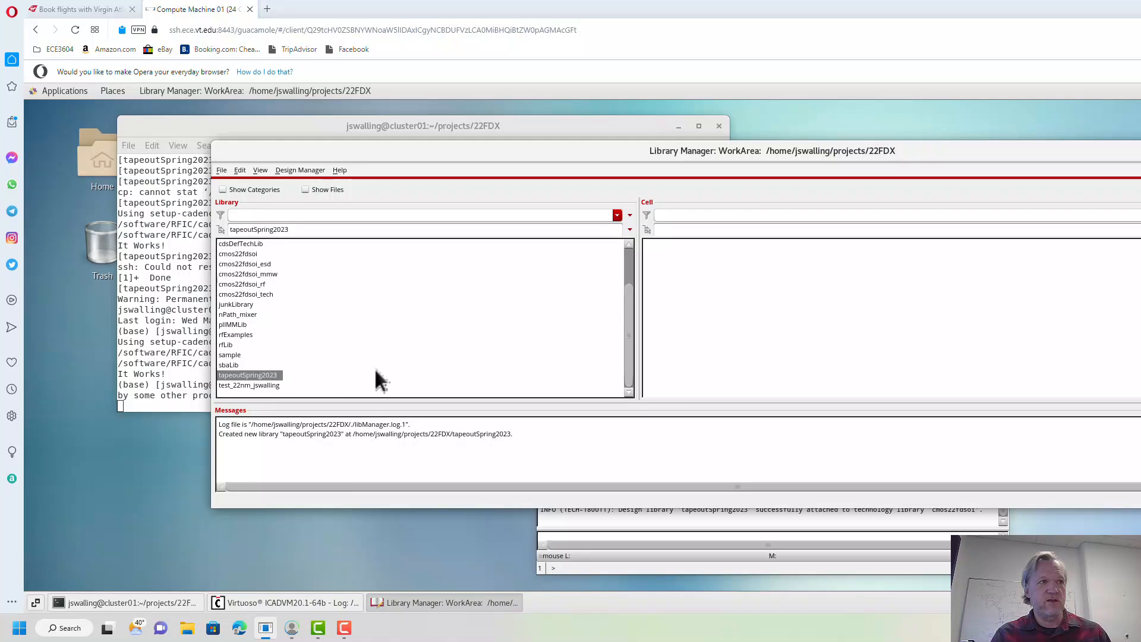
{"action": "mouse_move", "coordinate": [259, 384]}
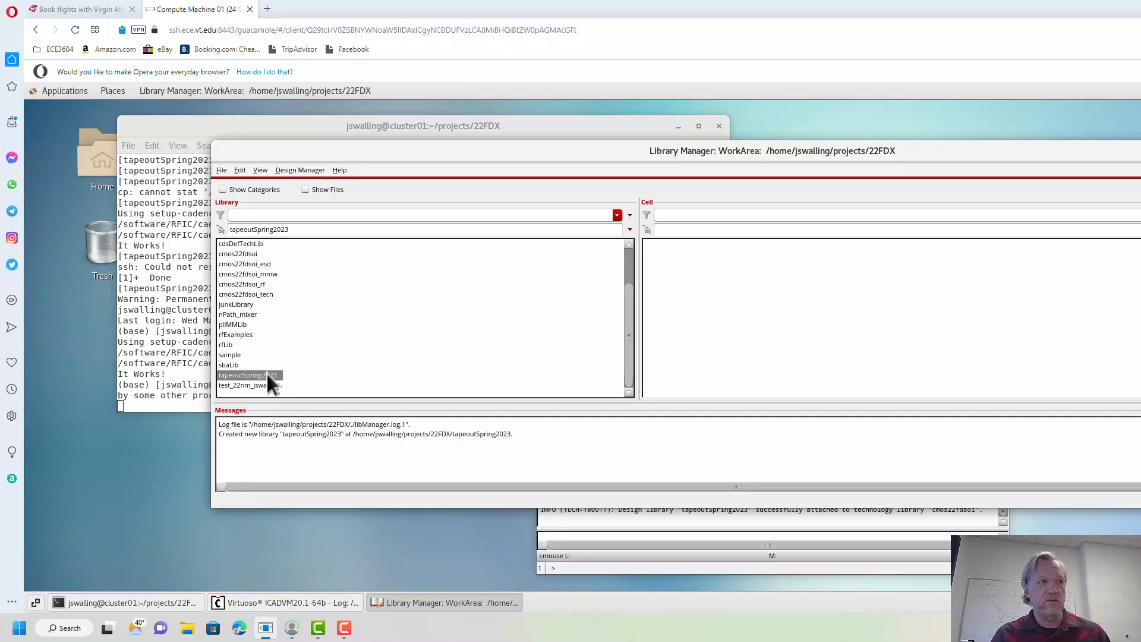
{"action": "mouse_move", "coordinate": [901, 370]}
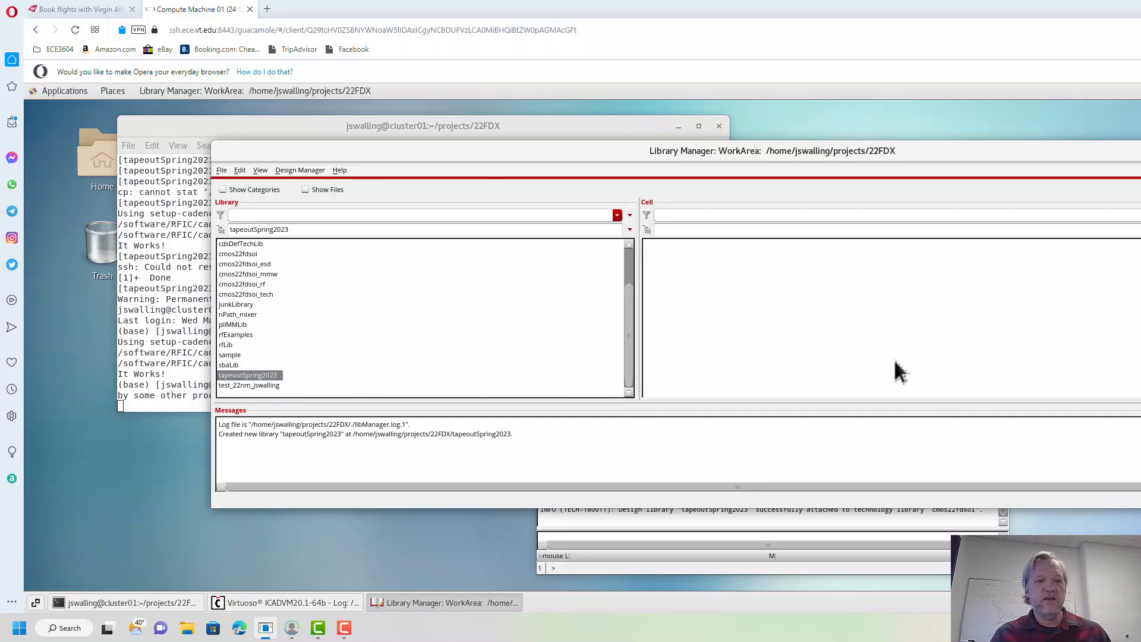
{"action": "mouse_move", "coordinate": [910, 373]}
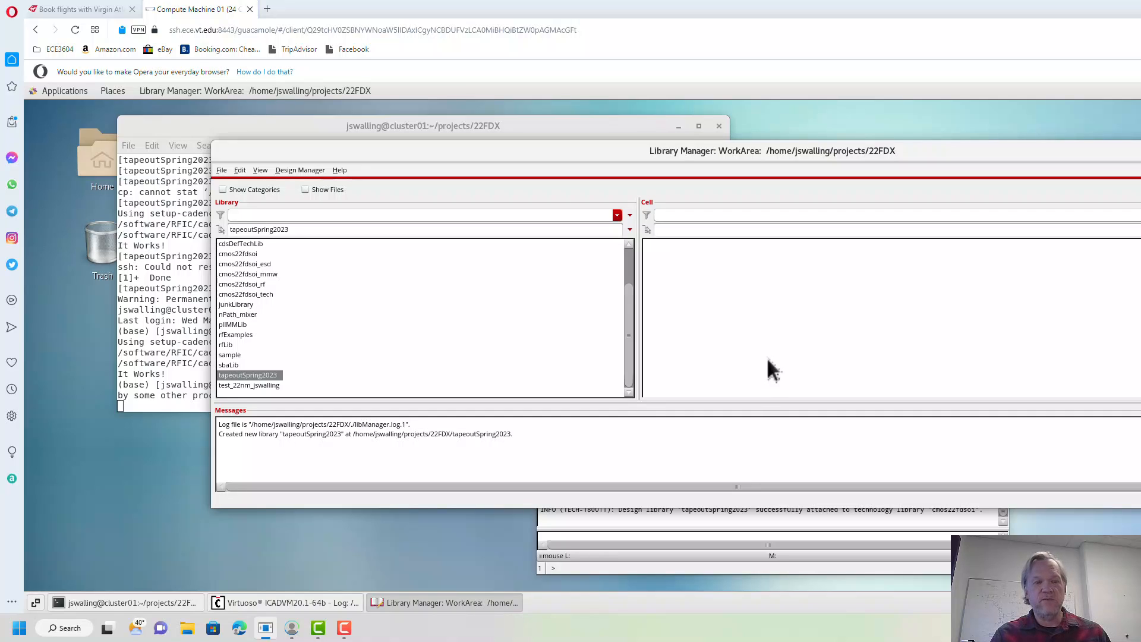
{"action": "mouse_move", "coordinate": [778, 370]}
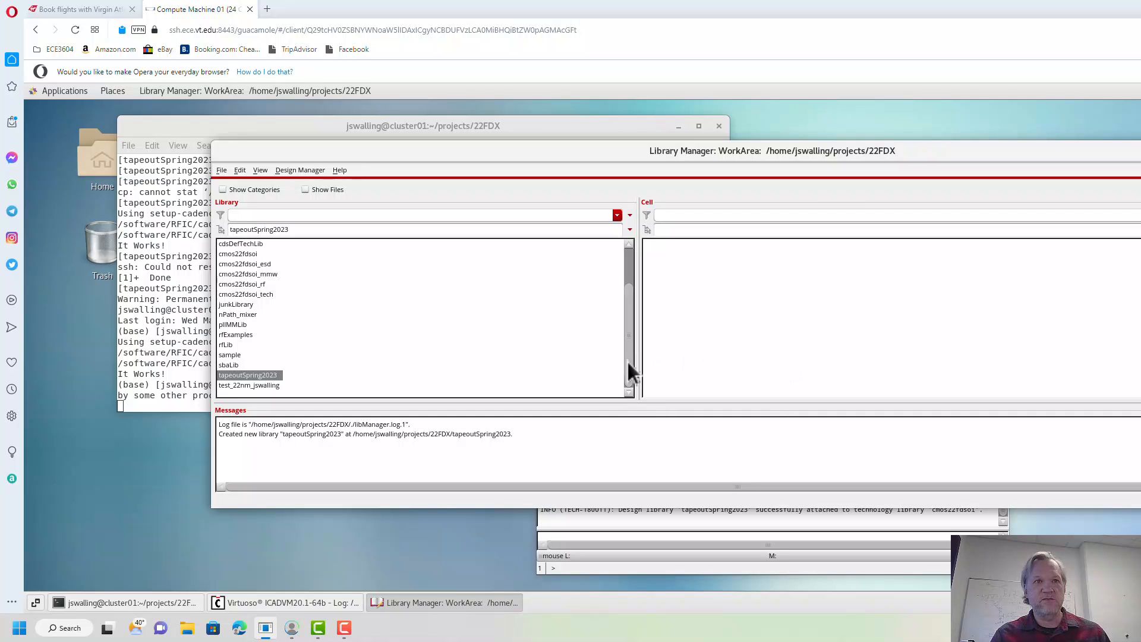
{"action": "mouse_move", "coordinate": [630, 371]}
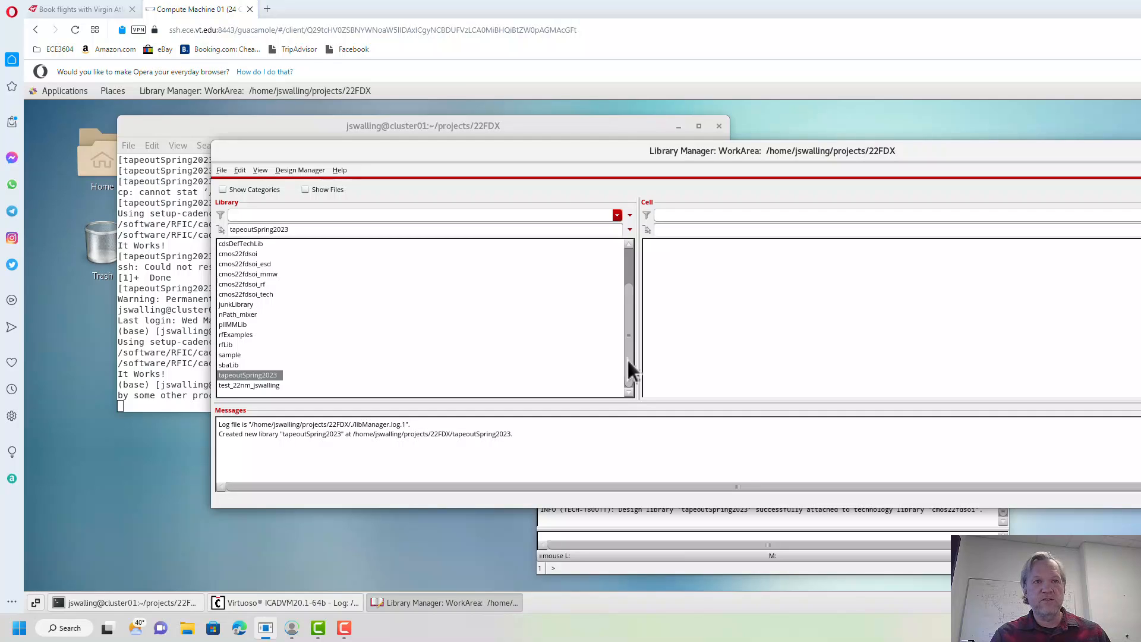
{"action": "mouse_move", "coordinate": [644, 367]}
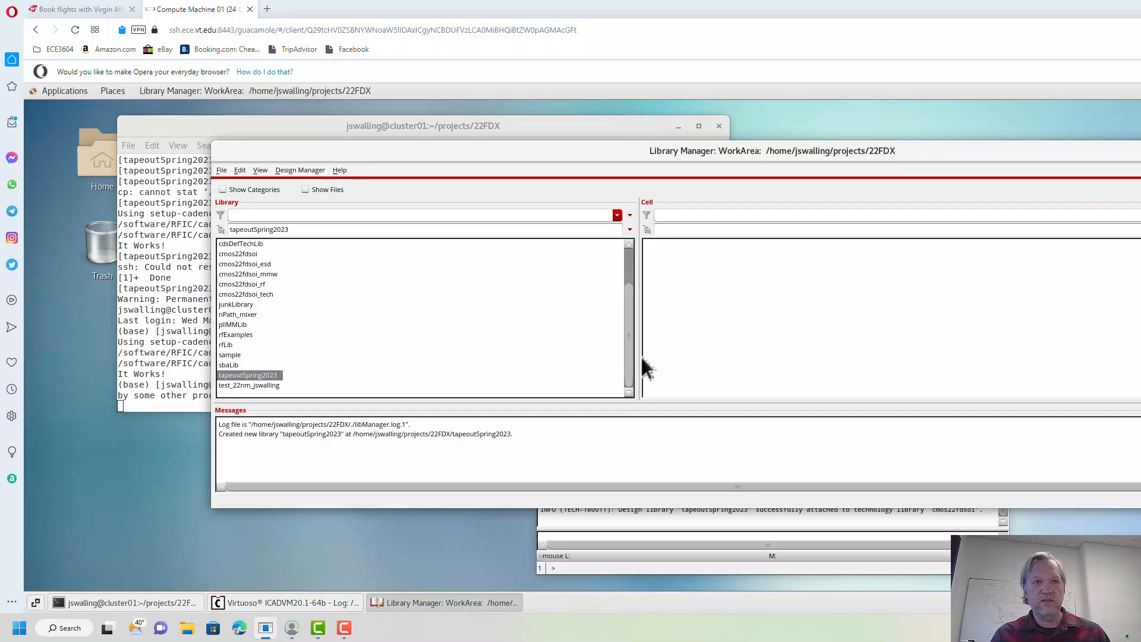